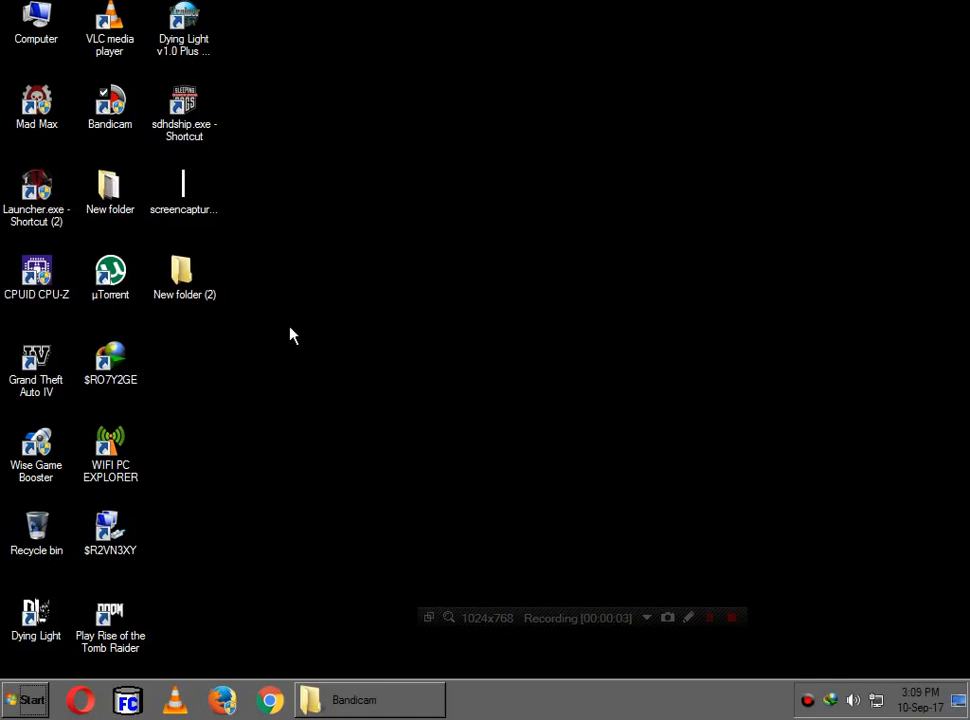
{"action": "mouse_move", "coordinate": [408, 310]}
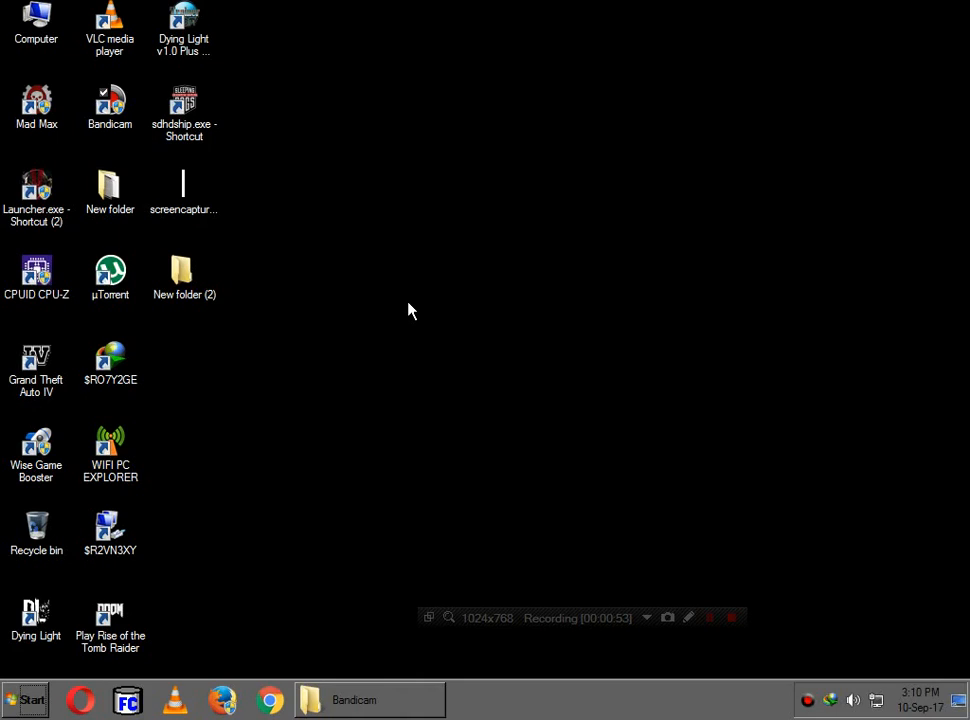
{"action": "mouse_move", "coordinate": [408, 318]}
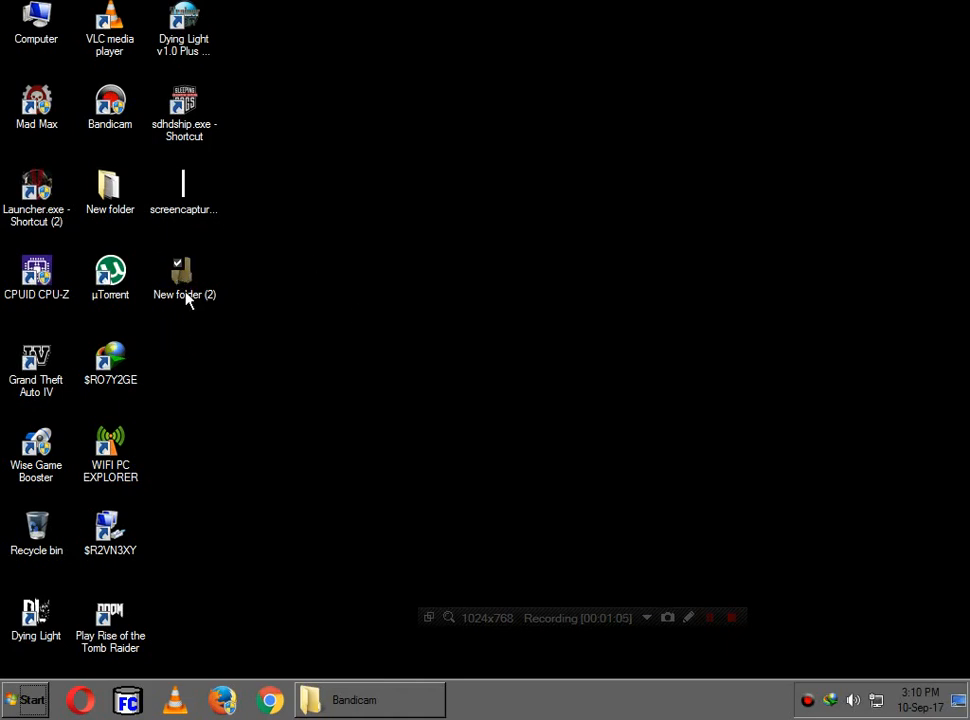
{"action": "mouse_move", "coordinate": [130, 452]}
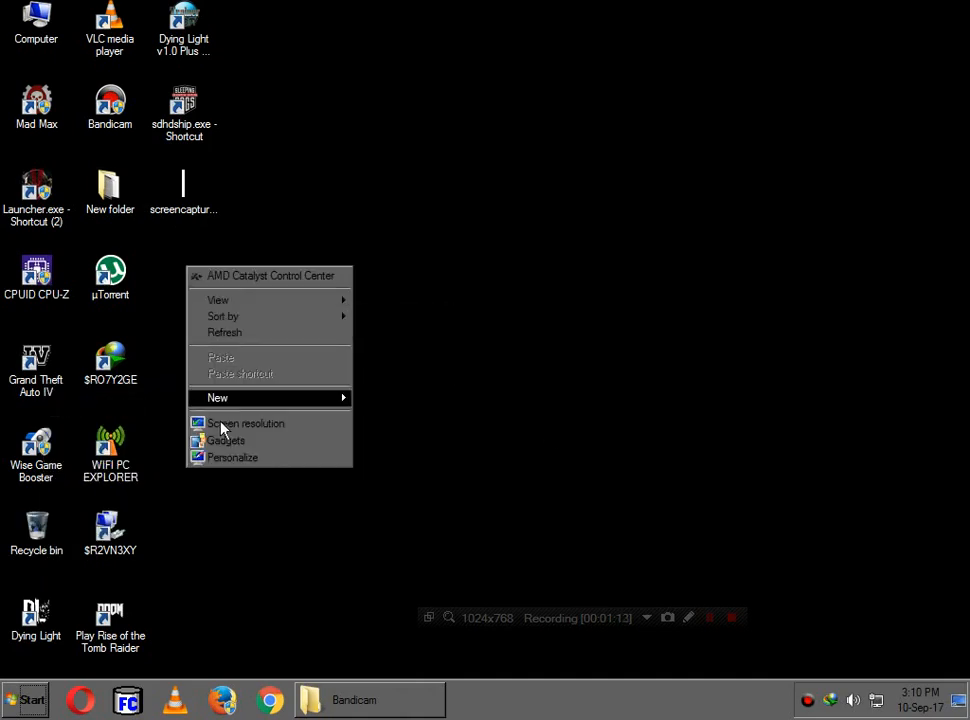
Bring up the Properties dialog for the desktop folder 'New folder (2)' from its right-click menu.
{"action": "left_click", "coordinate": [216, 396]}
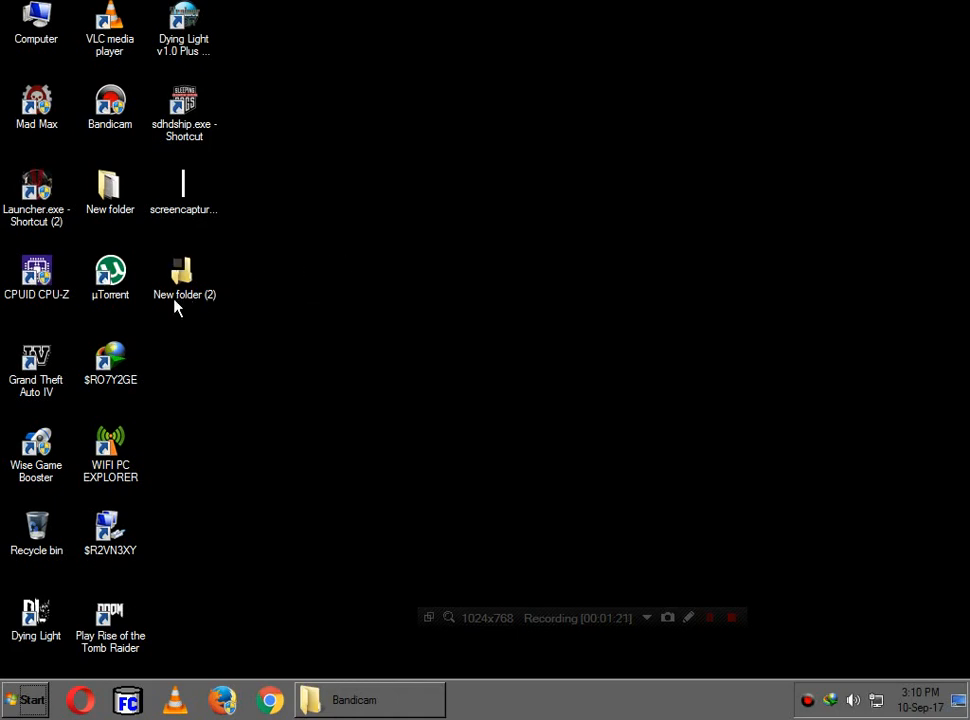
{"action": "right_click", "coordinate": [184, 296]}
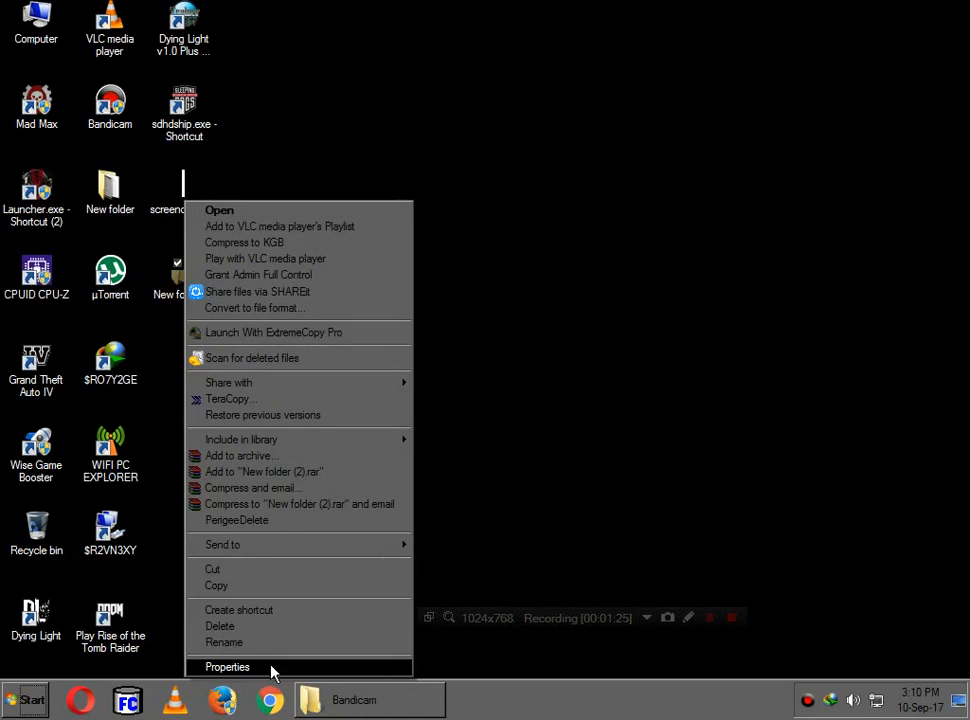
{"action": "left_click", "coordinate": [228, 668]}
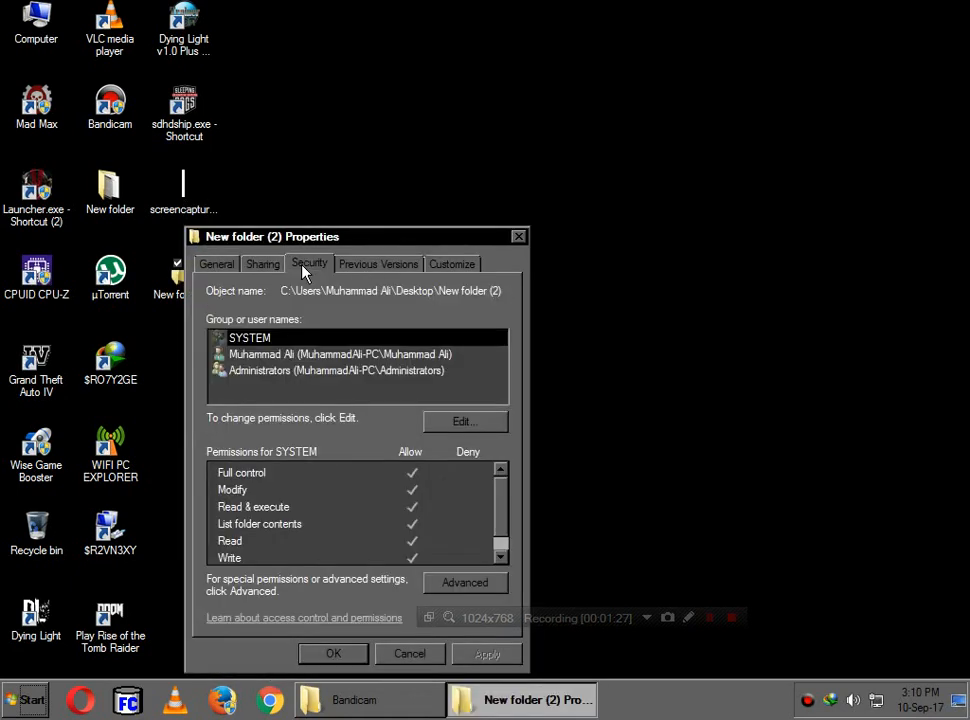
Review the Administrators' permissions on the Security tab and start editing them.
{"action": "left_click", "coordinate": [336, 370]}
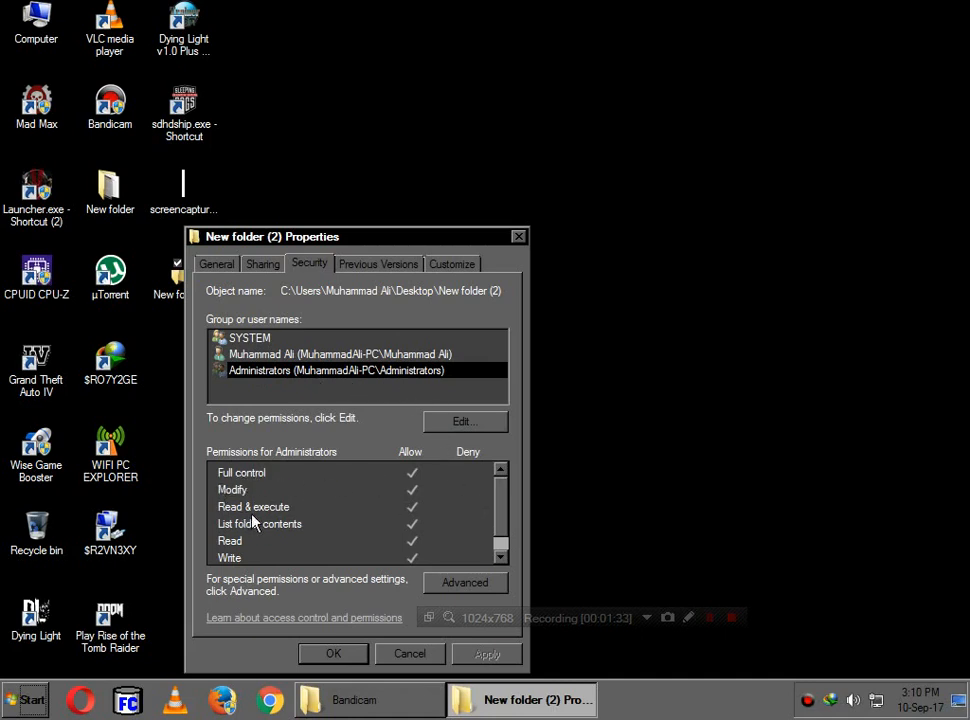
{"action": "mouse_move", "coordinate": [320, 532]}
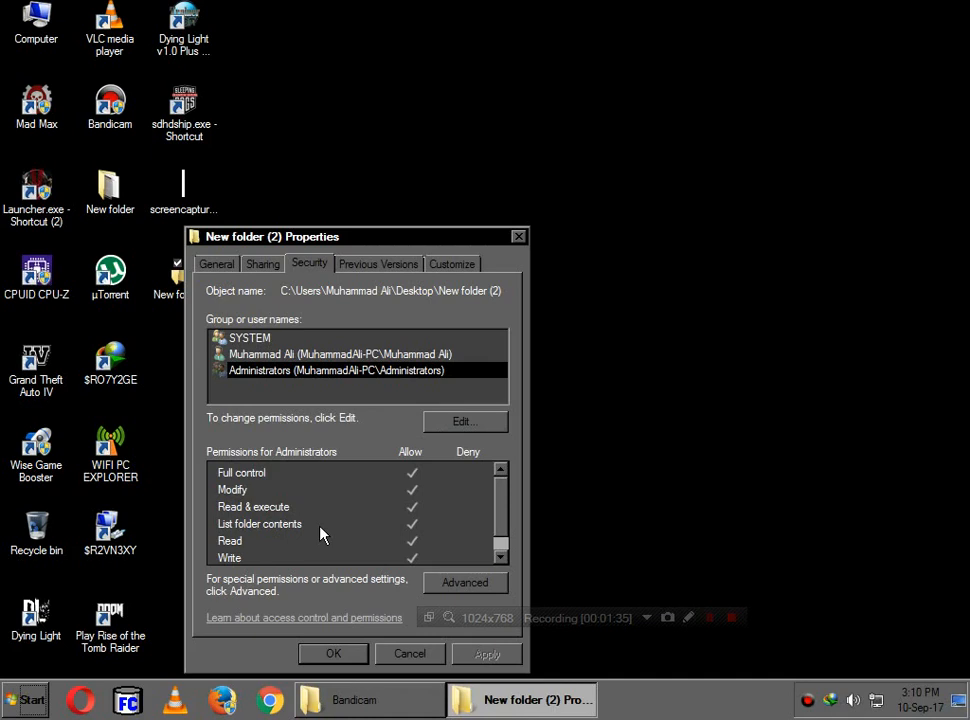
{"action": "scroll", "scroll_direction": "down", "scroll_amount": 3}
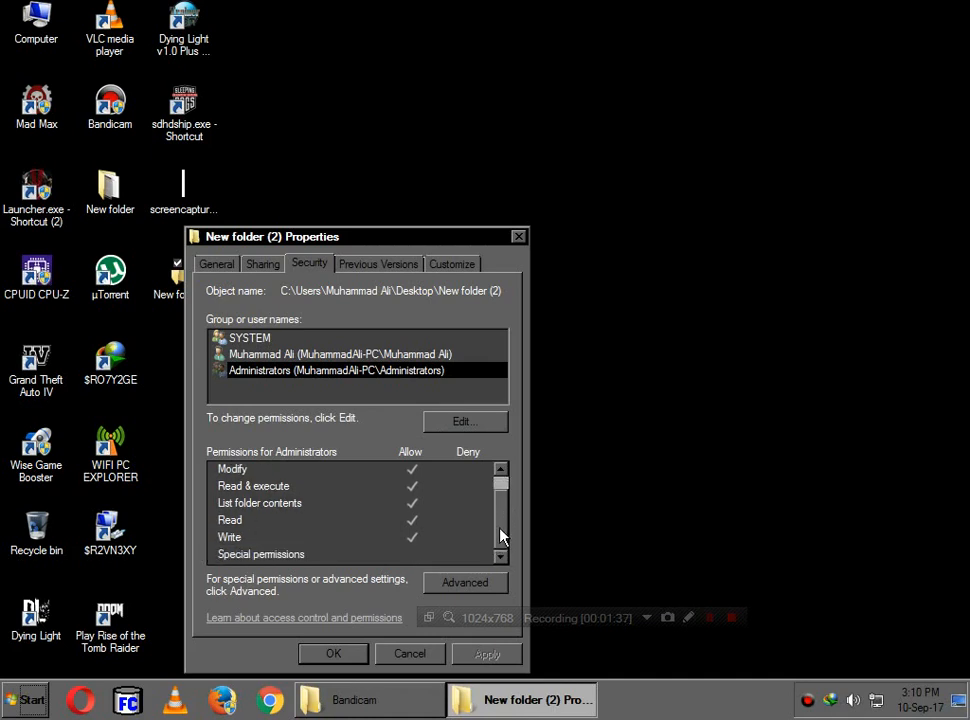
{"action": "scroll", "scroll_direction": "up", "scroll_amount": 3}
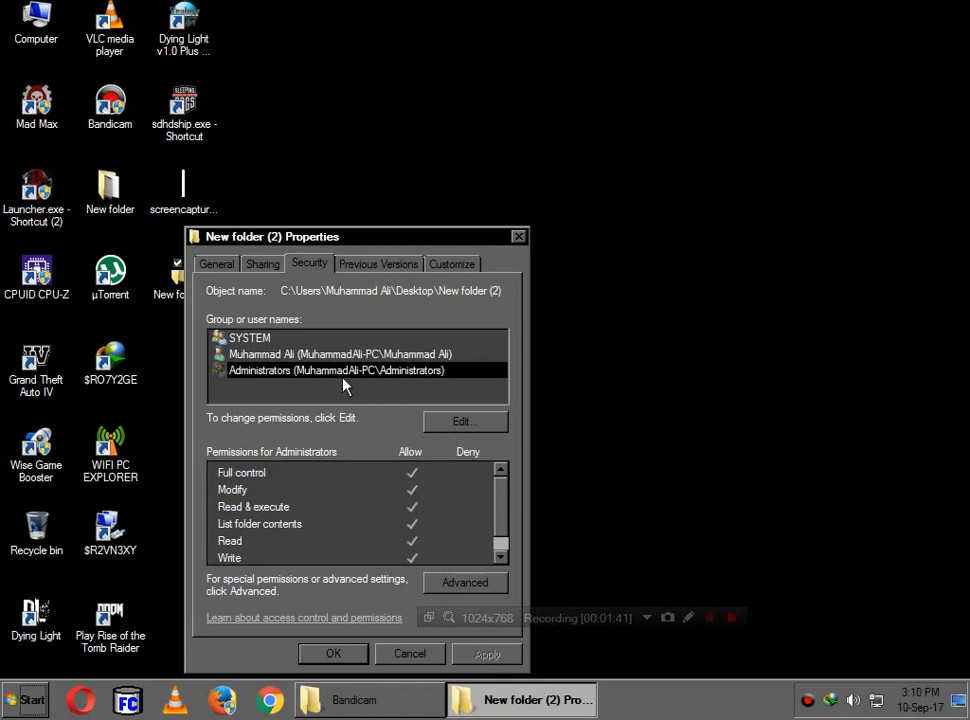
{"action": "mouse_move", "coordinate": [280, 384]}
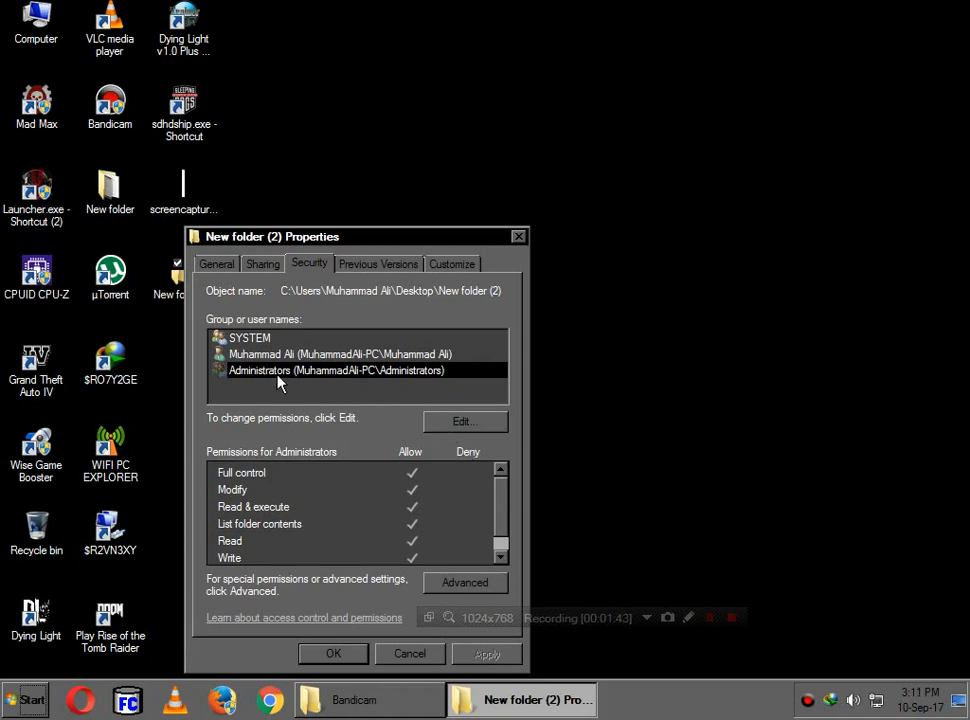
{"action": "mouse_move", "coordinate": [448, 418]}
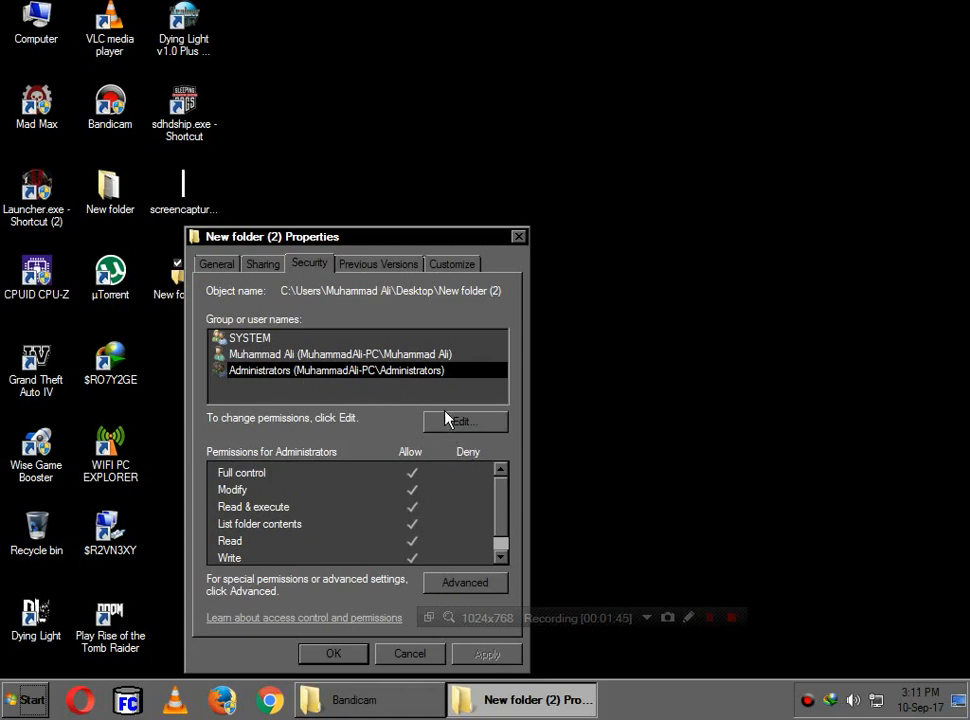
{"action": "left_click", "coordinate": [464, 420]}
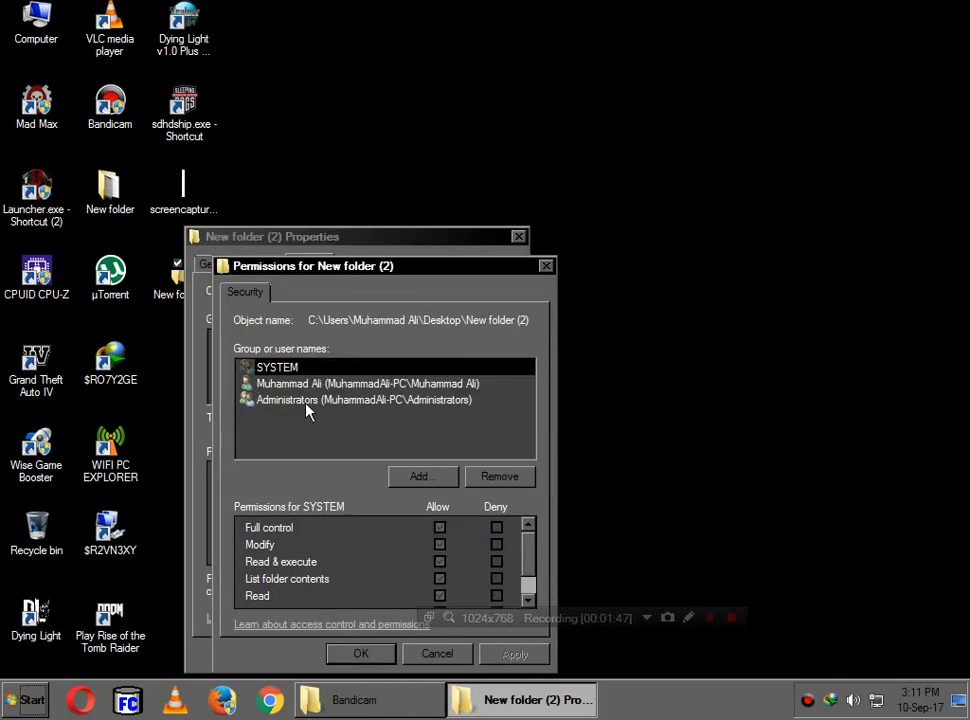
{"action": "mouse_move", "coordinate": [296, 412]}
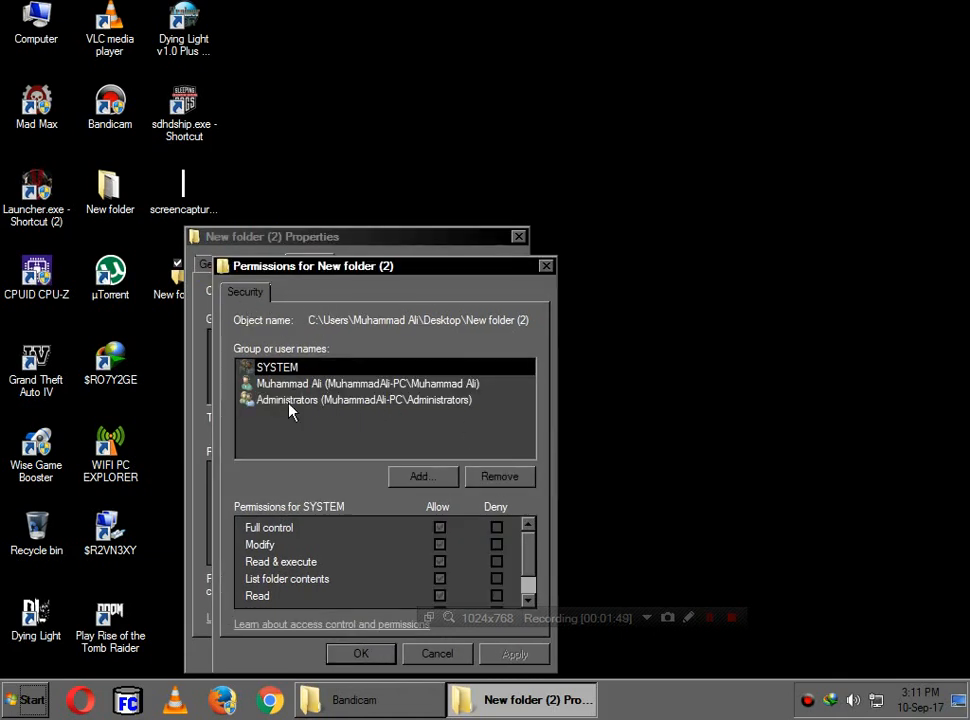
Tick Deny for Full control on the Administrators group, denying it every permission.
{"action": "left_click", "coordinate": [364, 400]}
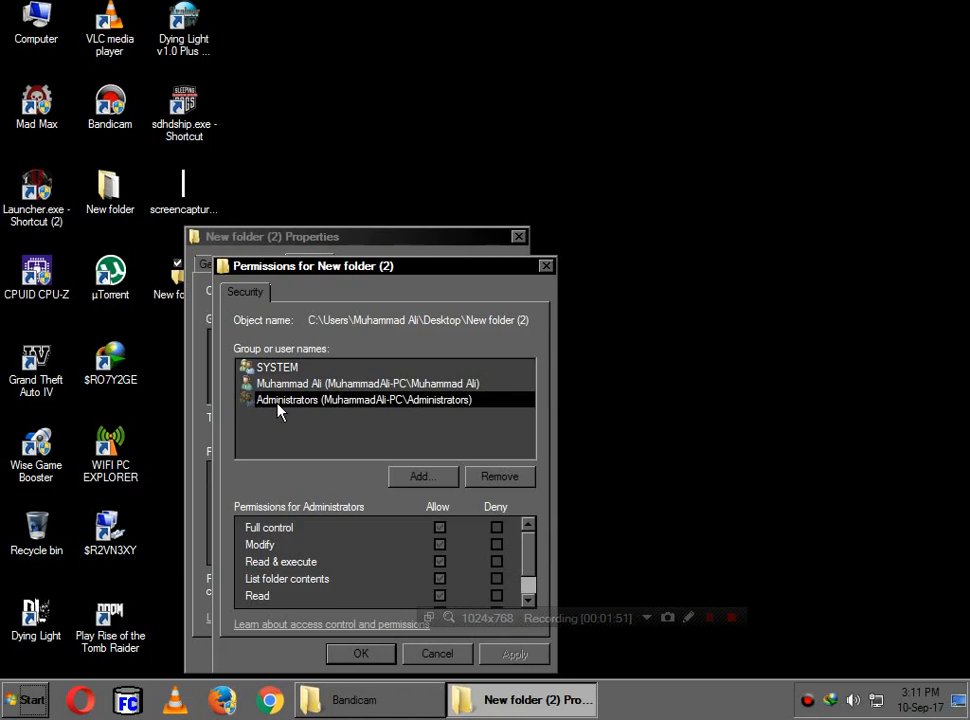
{"action": "mouse_move", "coordinate": [412, 496]}
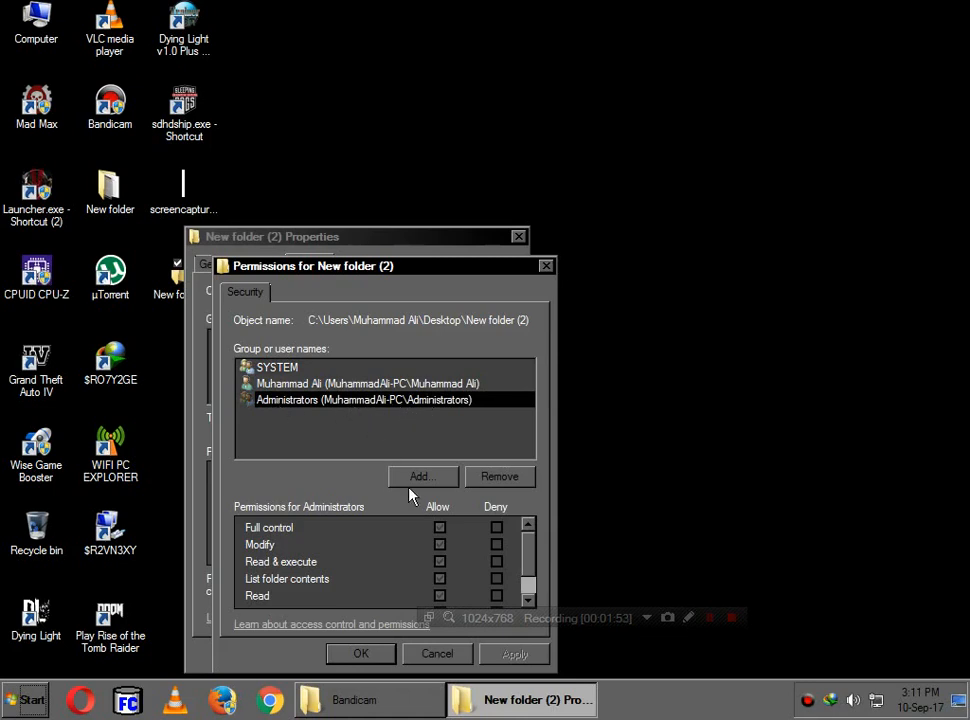
{"action": "left_click", "coordinate": [496, 528]}
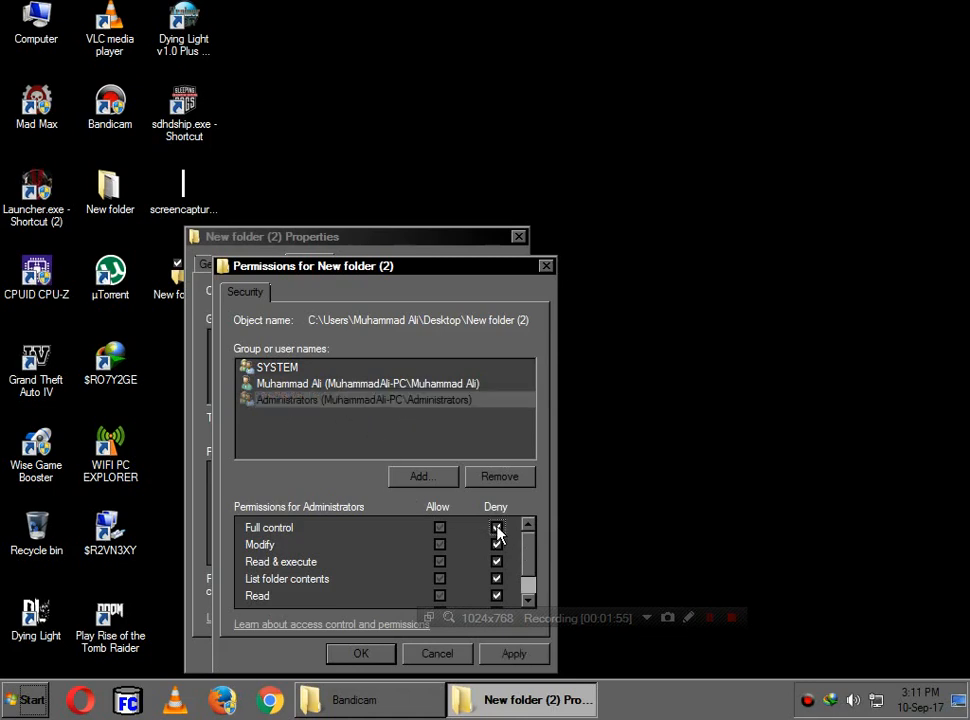
{"action": "left_click", "coordinate": [496, 528]}
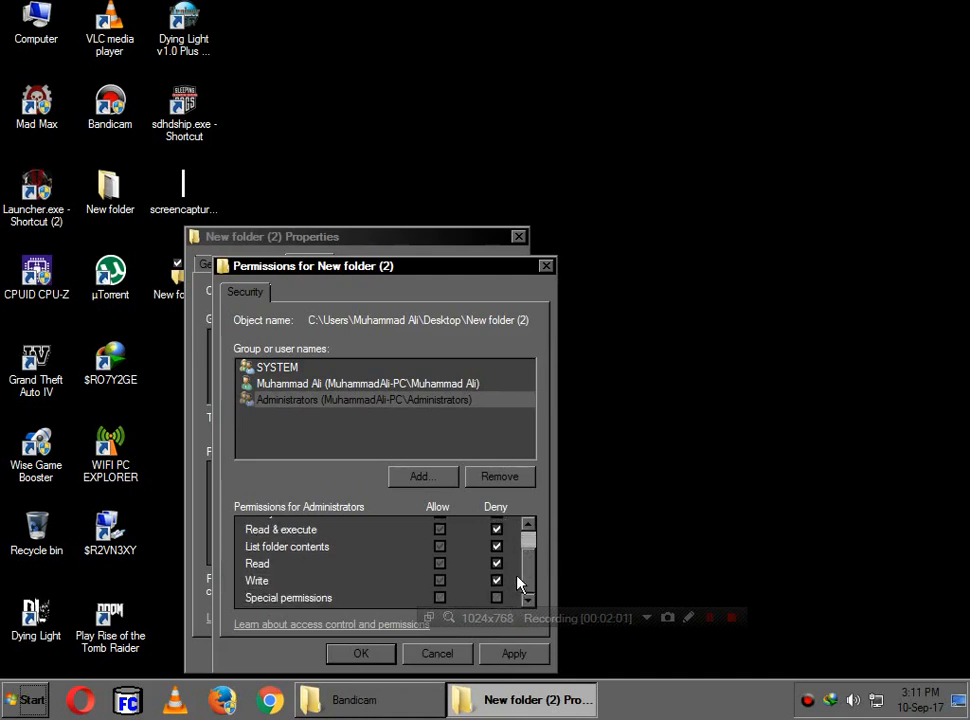
{"action": "scroll", "scroll_direction": "up", "scroll_amount": 3}
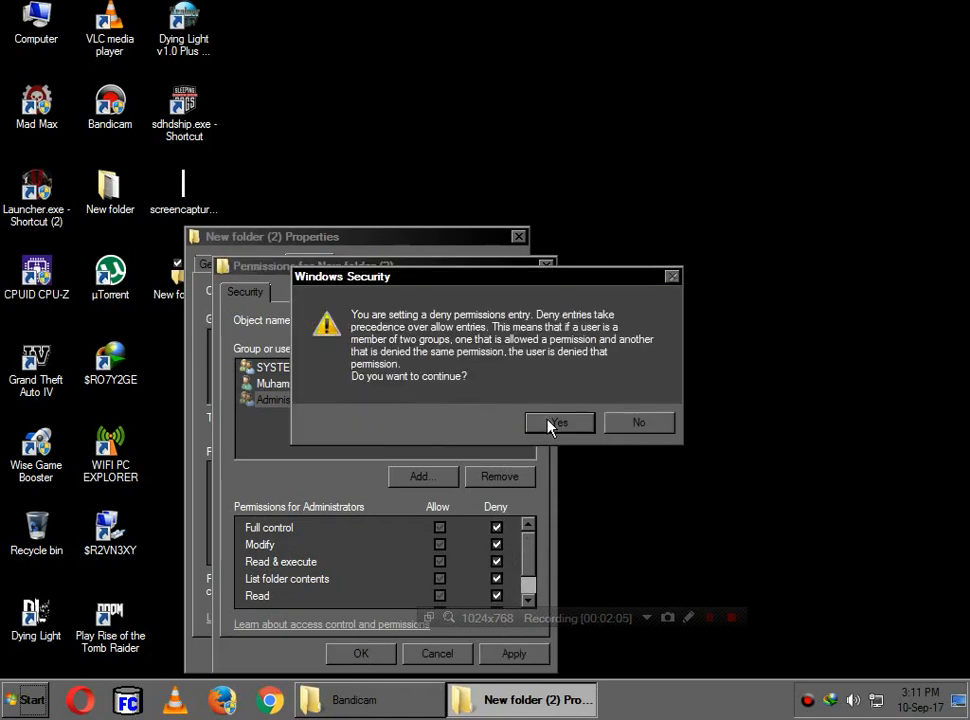
{"action": "mouse_move", "coordinate": [388, 328]}
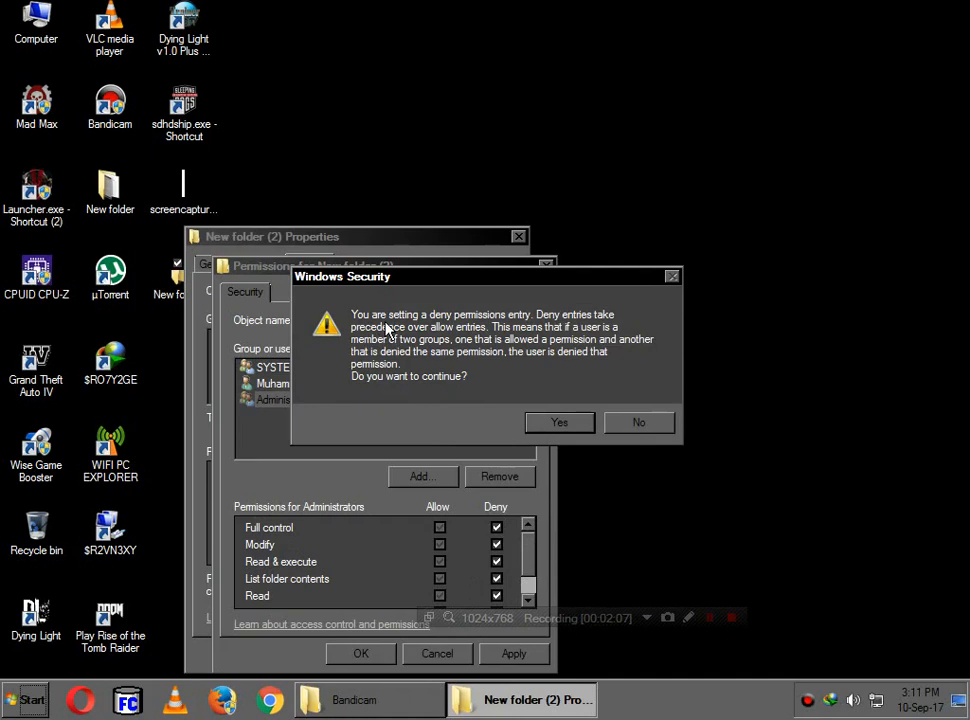
{"action": "mouse_move", "coordinate": [462, 328]}
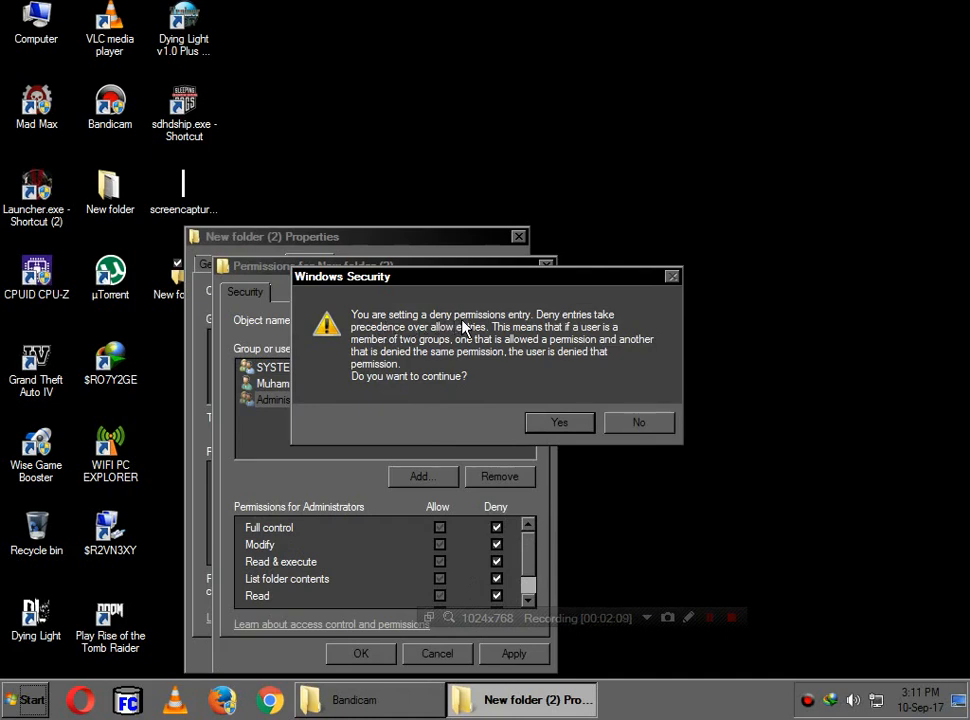
{"action": "mouse_move", "coordinate": [572, 328]}
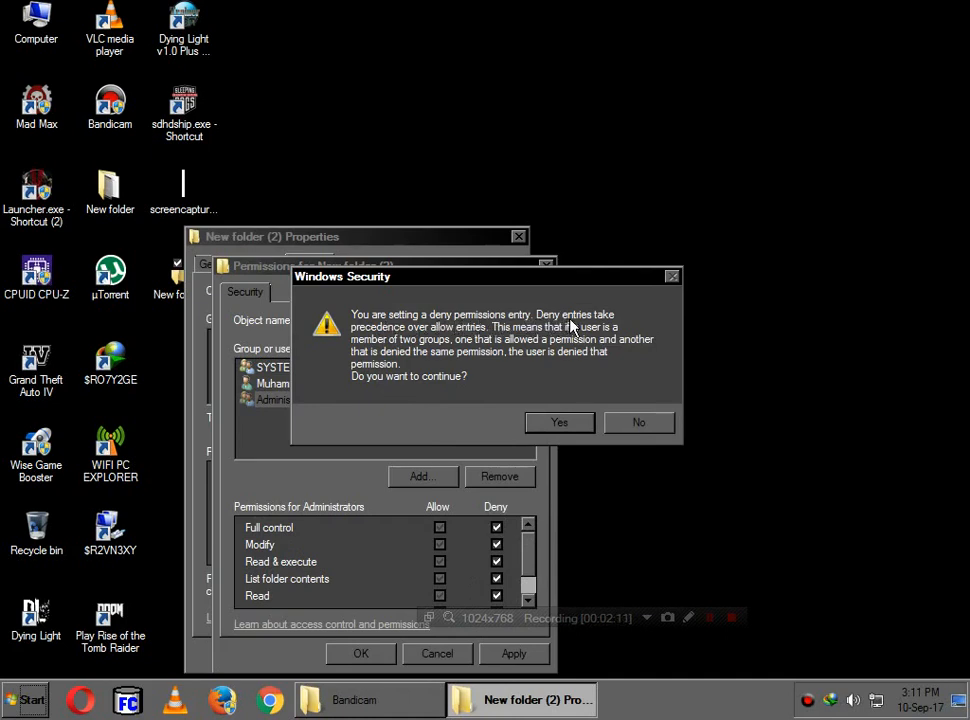
{"action": "mouse_move", "coordinate": [392, 338]}
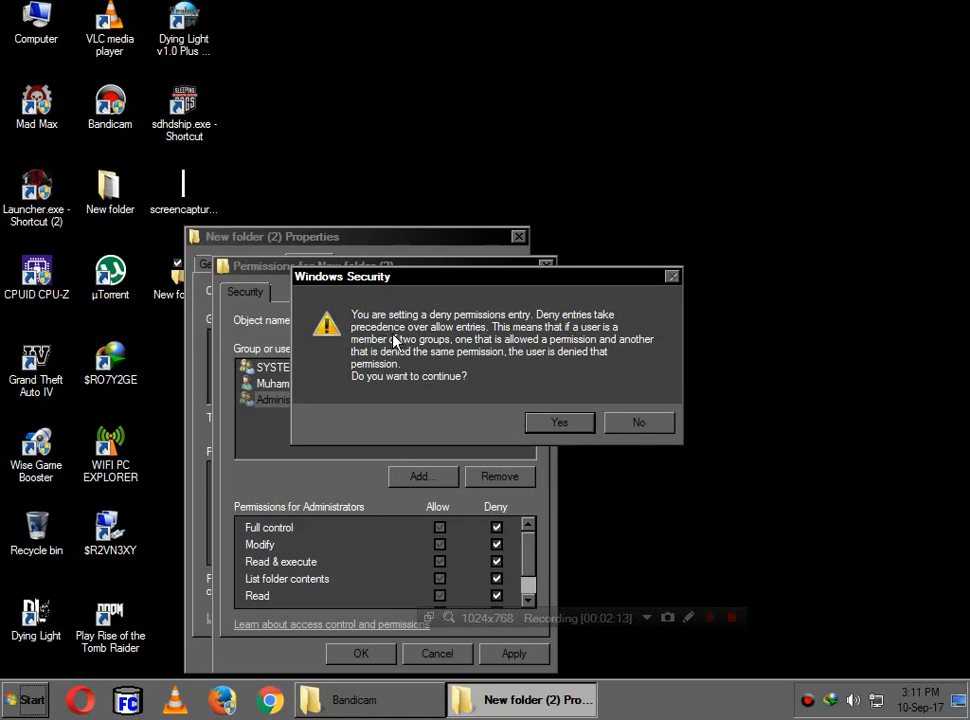
{"action": "mouse_move", "coordinate": [448, 392]}
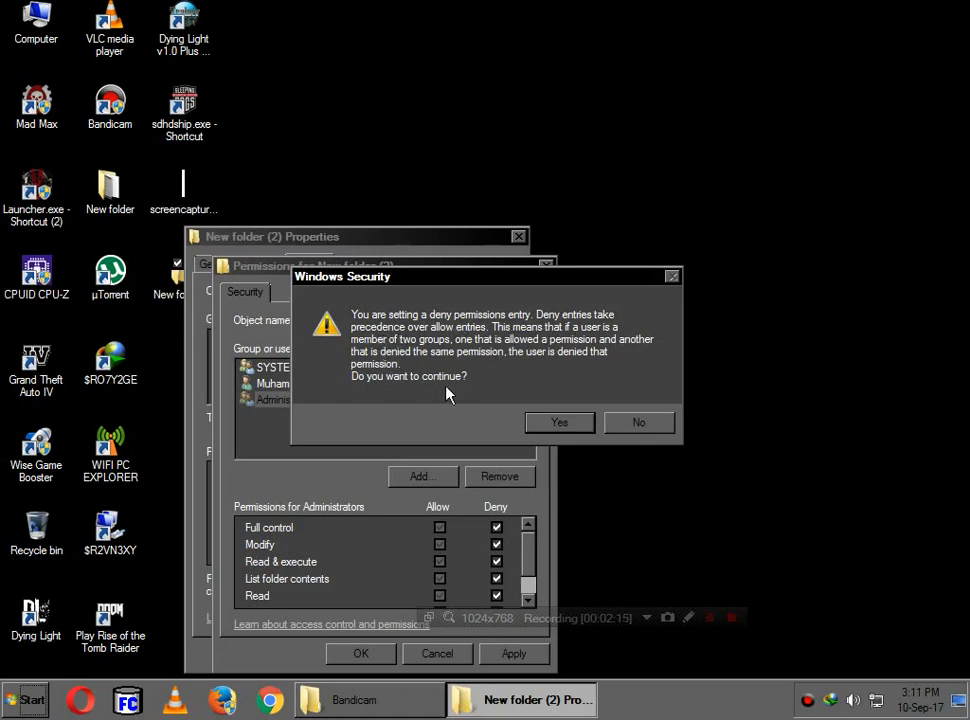
{"action": "mouse_move", "coordinate": [558, 368]}
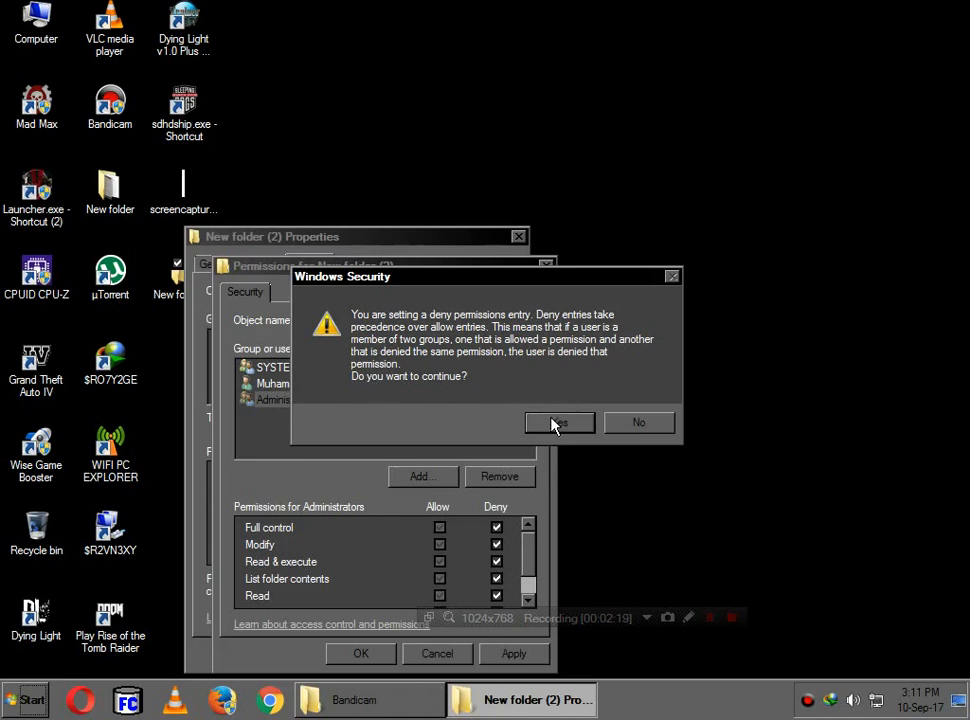
Accept the Windows Security deny-entry warning and close the Permissions and Properties dialogs.
{"action": "left_click", "coordinate": [560, 422]}
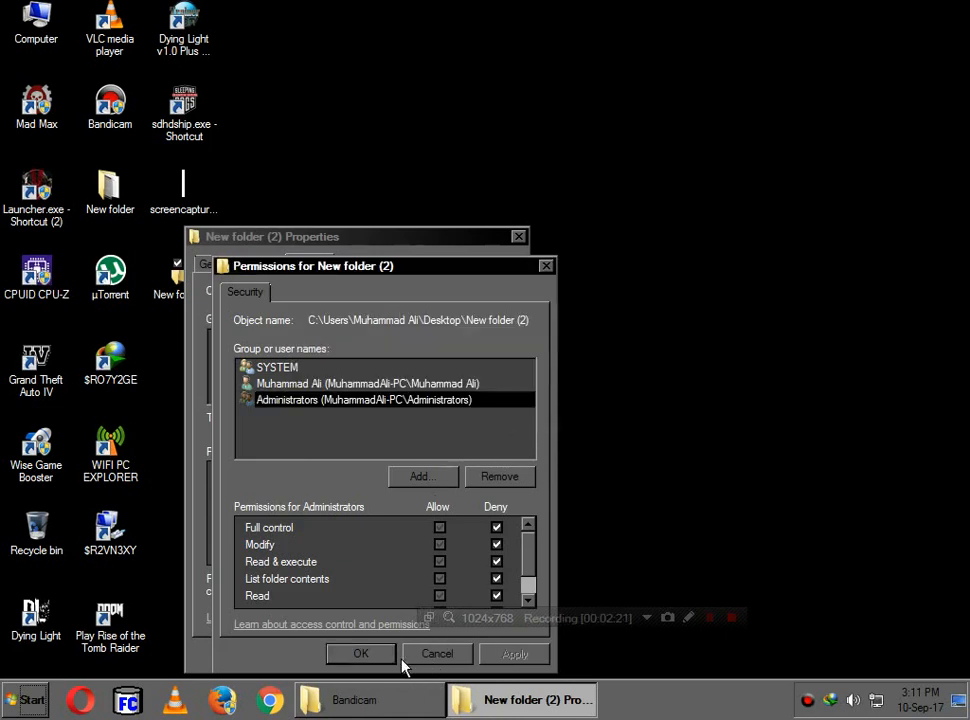
{"action": "left_click", "coordinate": [360, 652]}
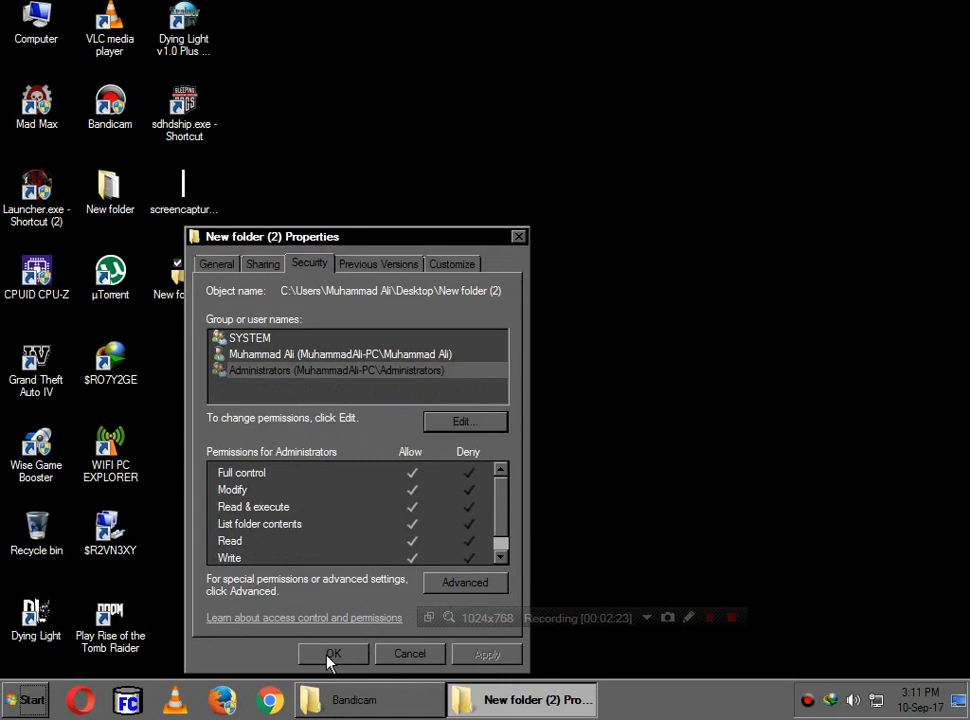
{"action": "left_click", "coordinate": [332, 652]}
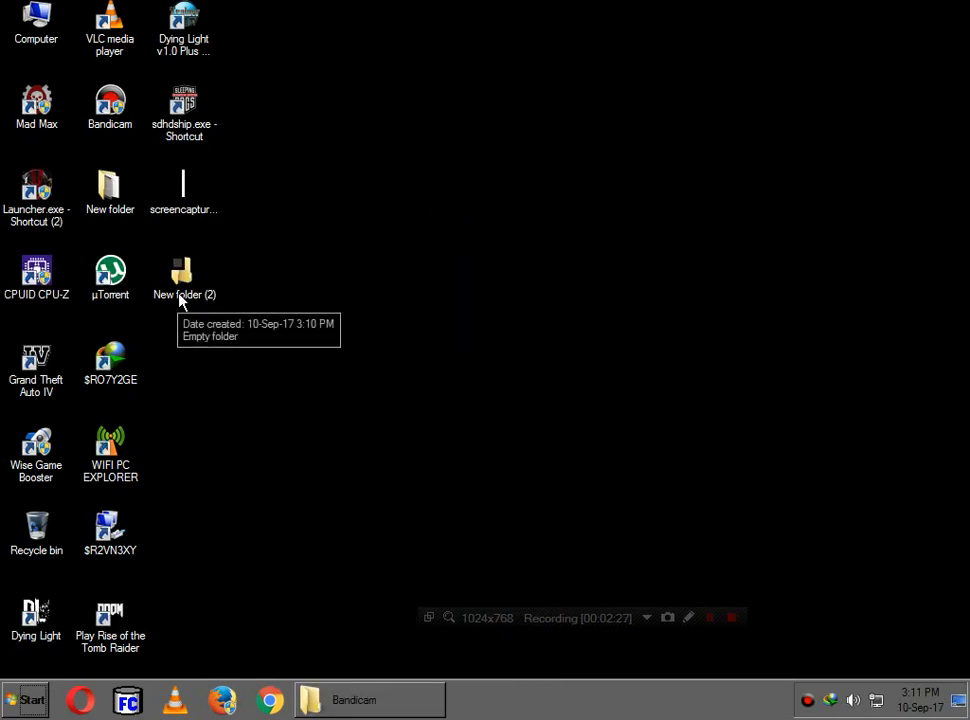
Attempt to open 'New folder (2)' and hit the 'You have been denied permission' message.
{"action": "double_click", "coordinate": [184, 276]}
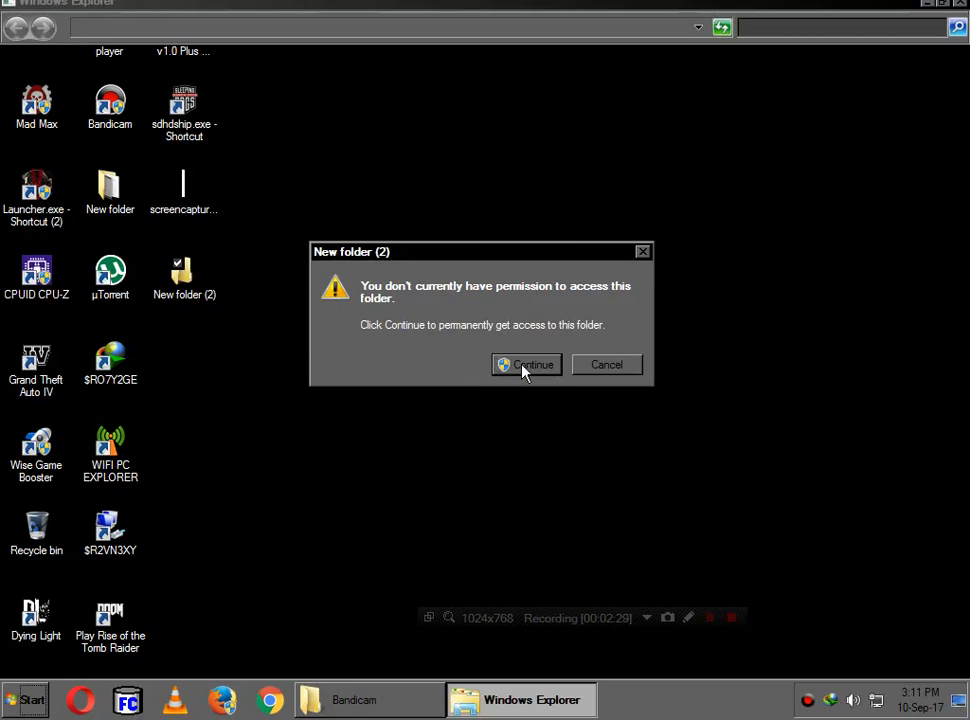
{"action": "left_click", "coordinate": [528, 364]}
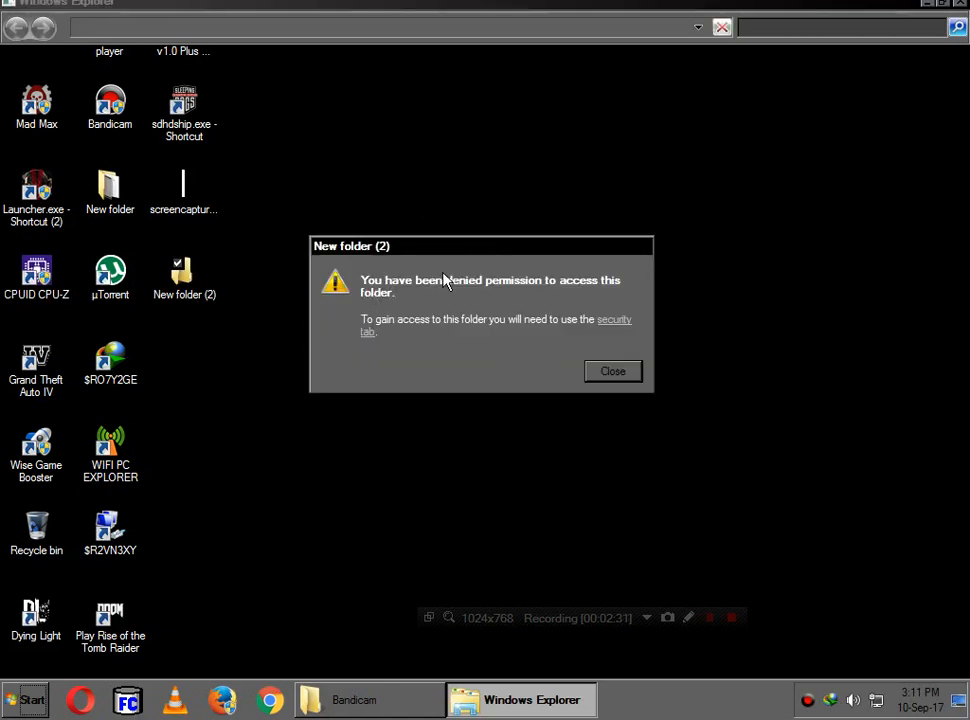
{"action": "mouse_move", "coordinate": [592, 292]}
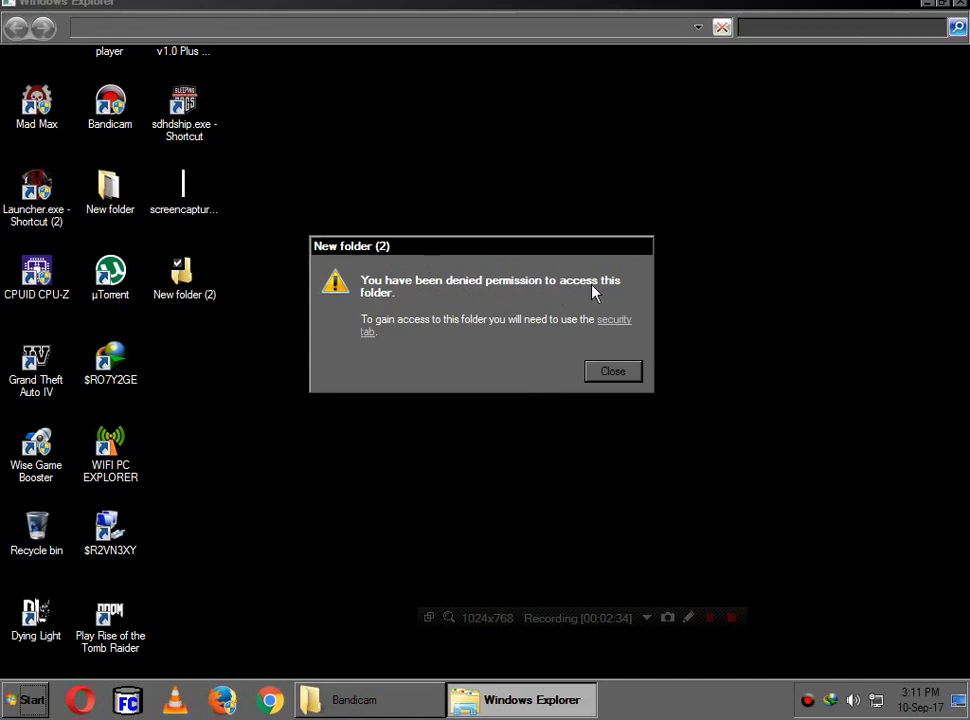
{"action": "mouse_move", "coordinate": [408, 336]}
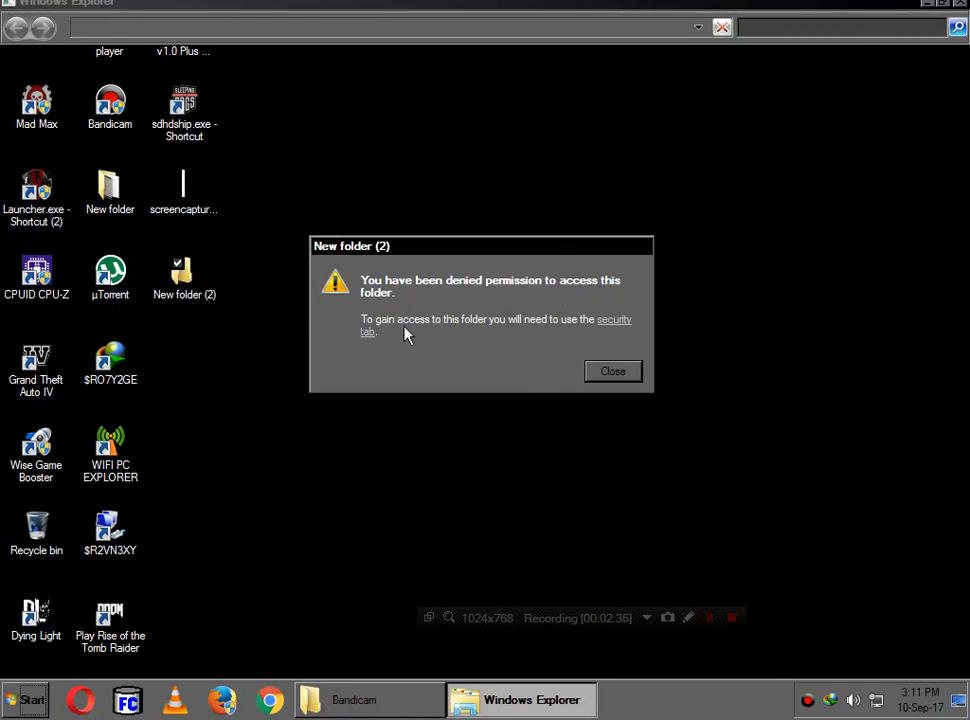
{"action": "mouse_move", "coordinate": [570, 332]}
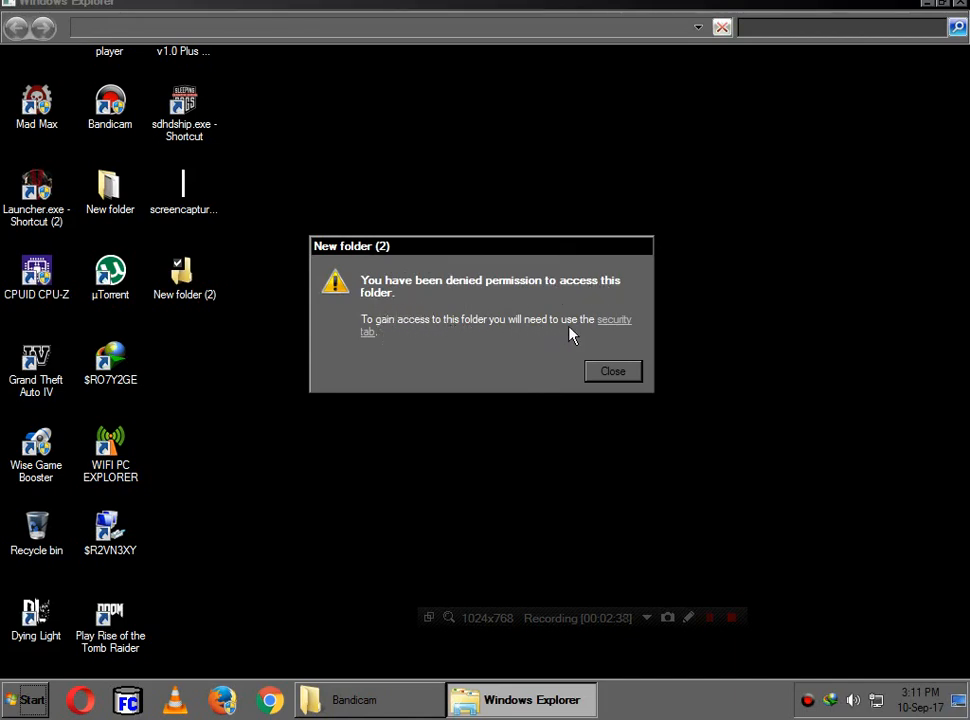
{"action": "mouse_move", "coordinate": [388, 312]}
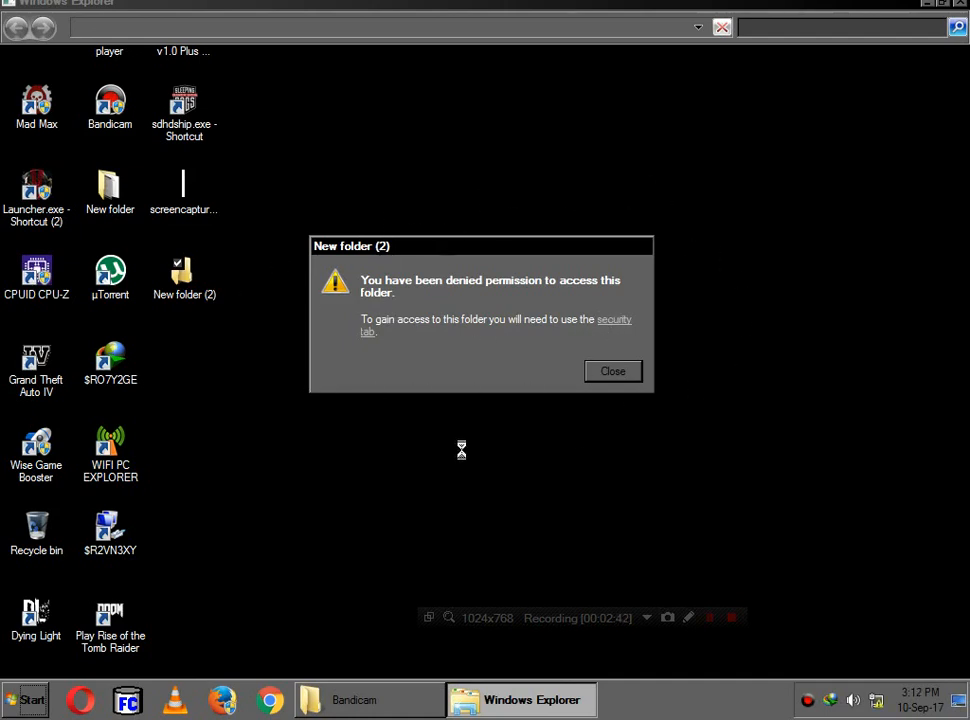
{"action": "mouse_move", "coordinate": [464, 428]}
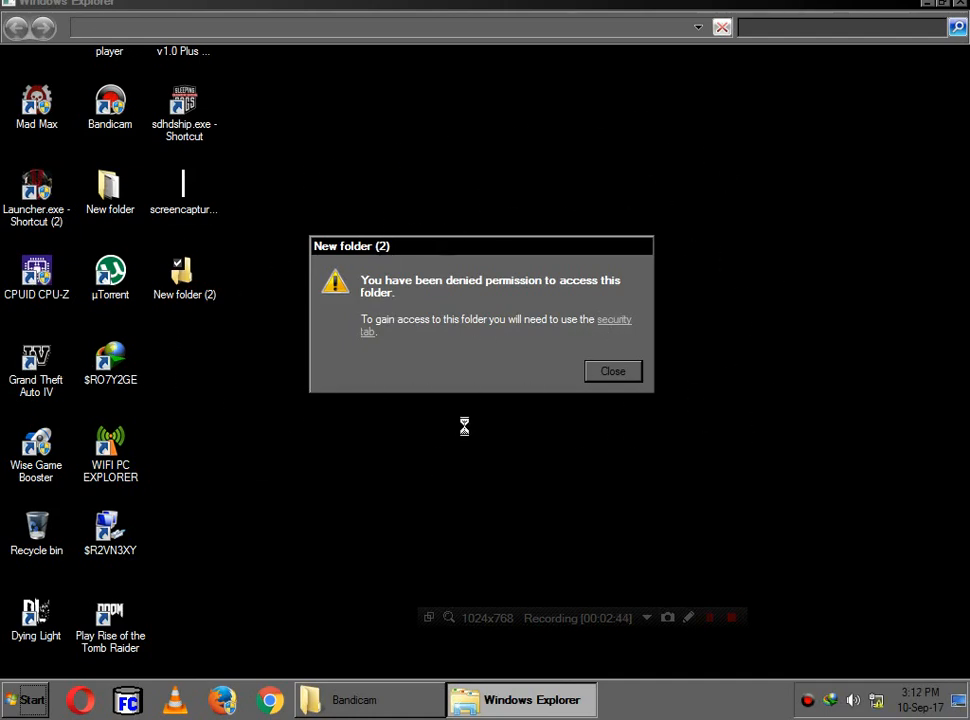
{"action": "mouse_move", "coordinate": [224, 418]}
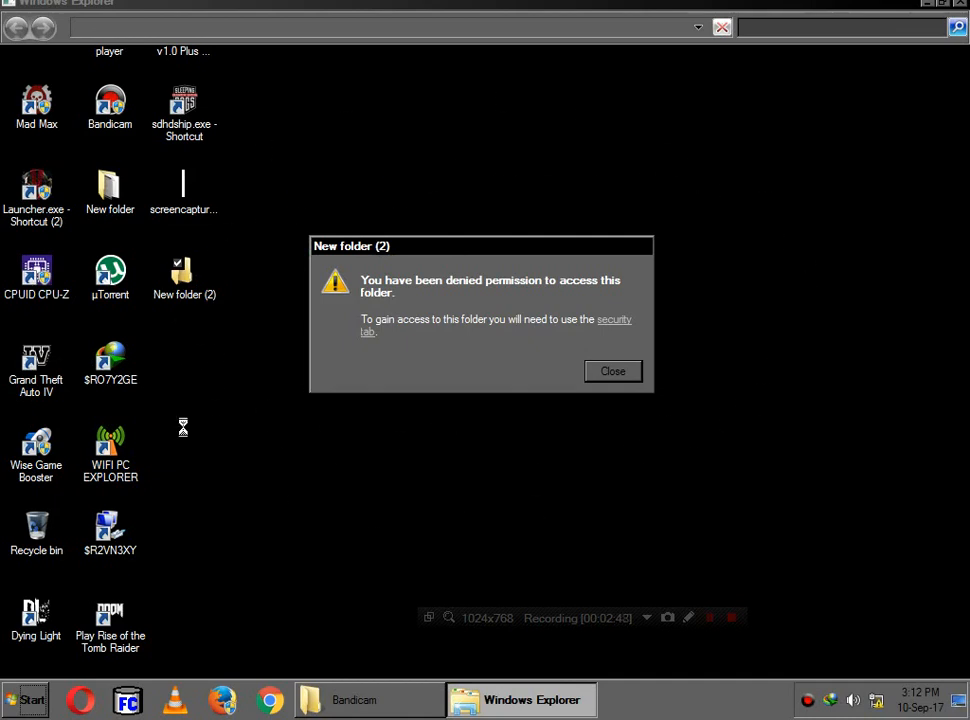
{"action": "mouse_move", "coordinate": [538, 398]}
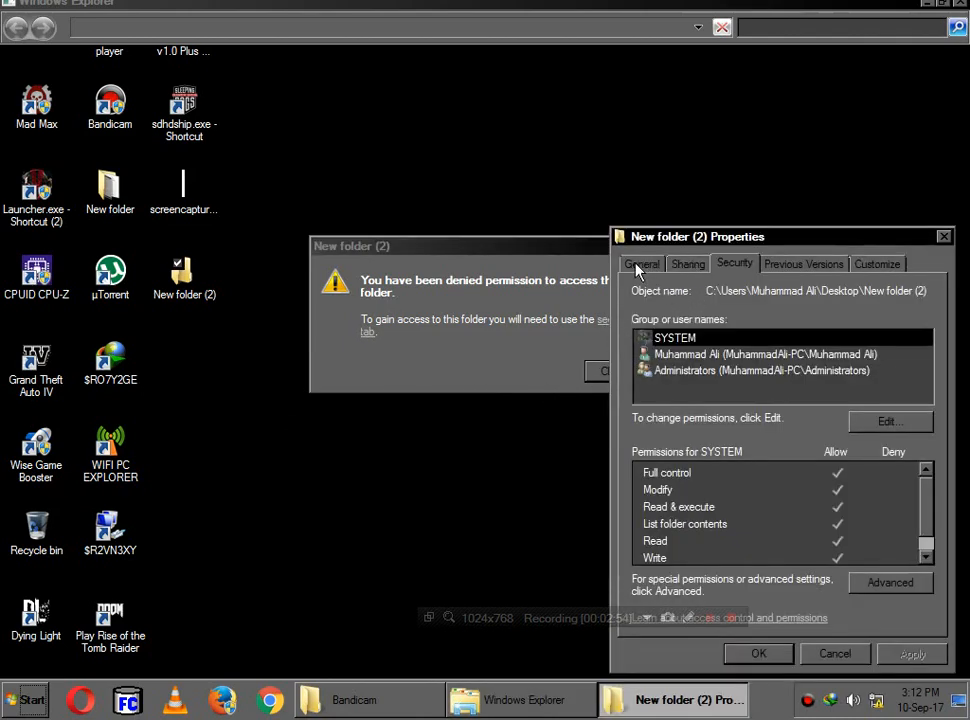
{"action": "mouse_move", "coordinate": [704, 360]}
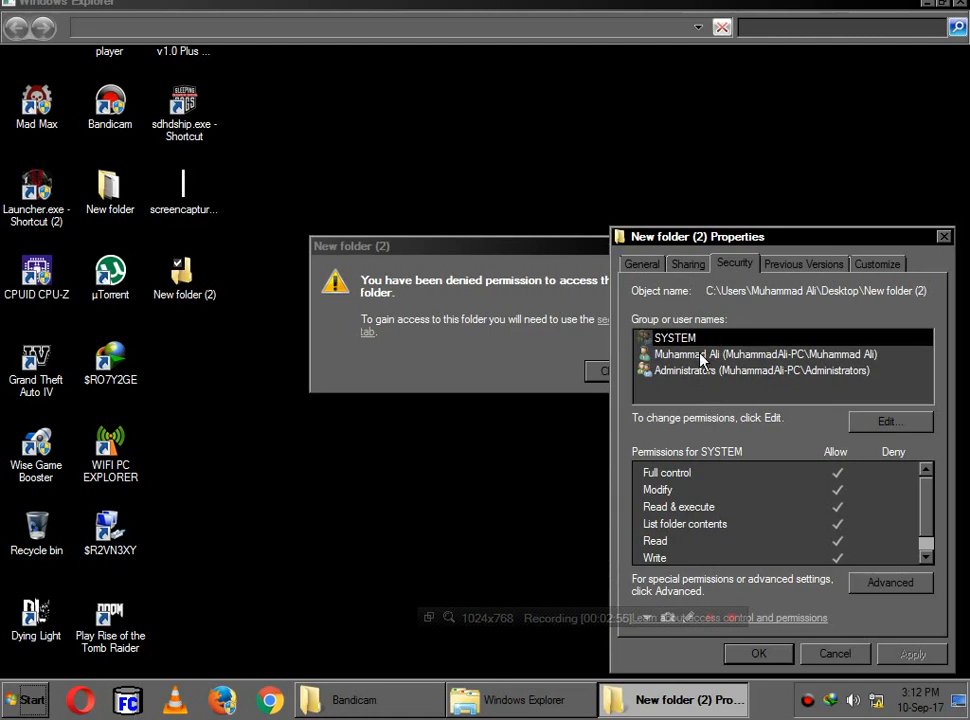
{"action": "mouse_move", "coordinate": [712, 378]}
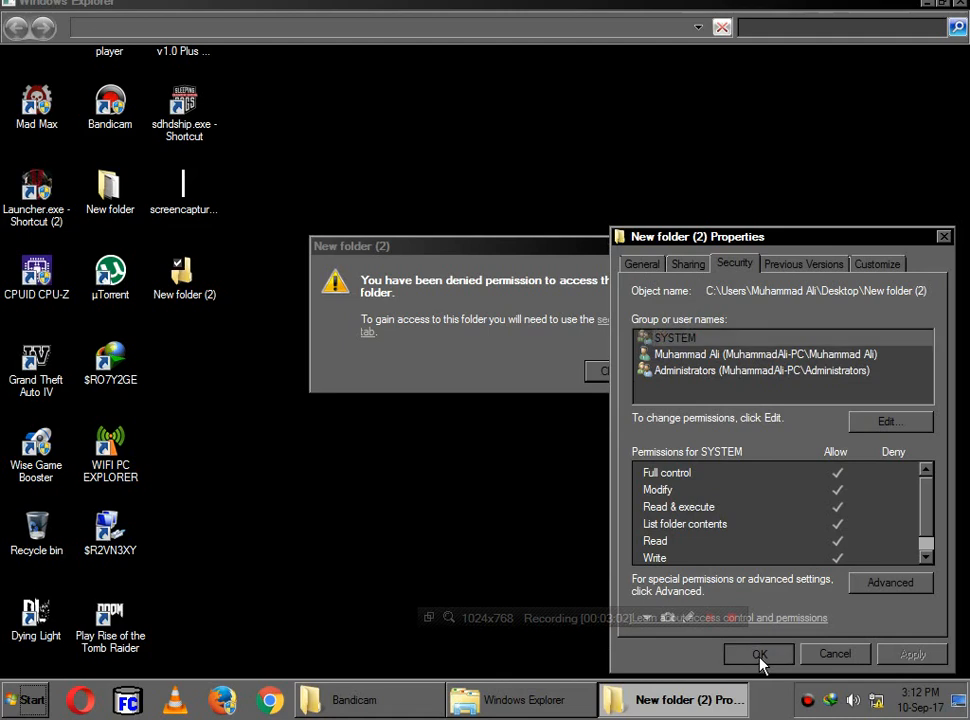
{"action": "left_click", "coordinate": [758, 654]}
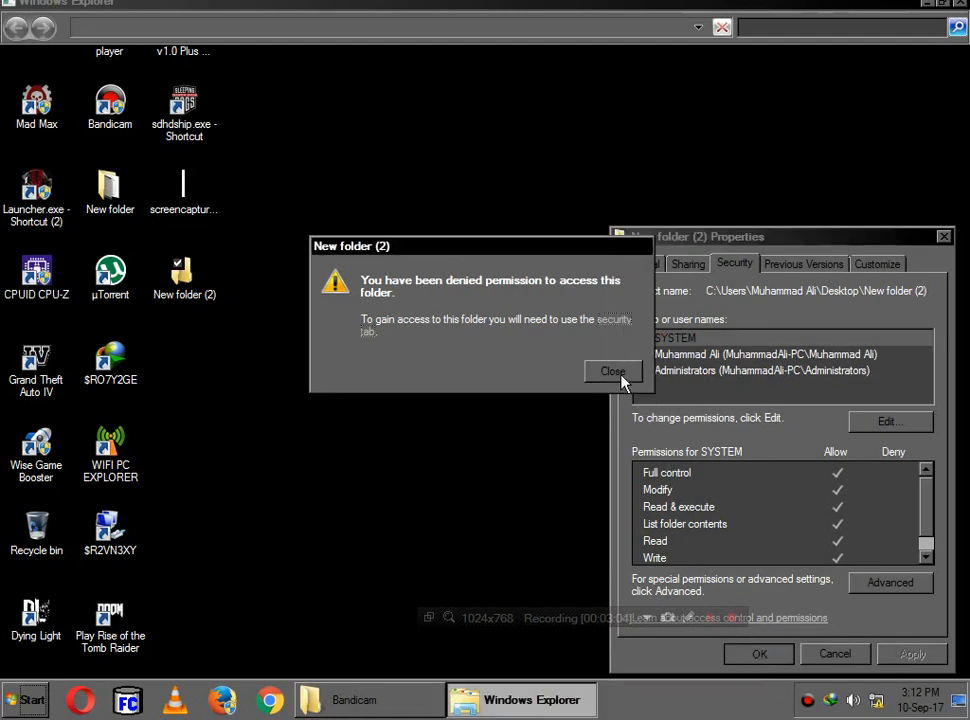
{"action": "left_click", "coordinate": [612, 370]}
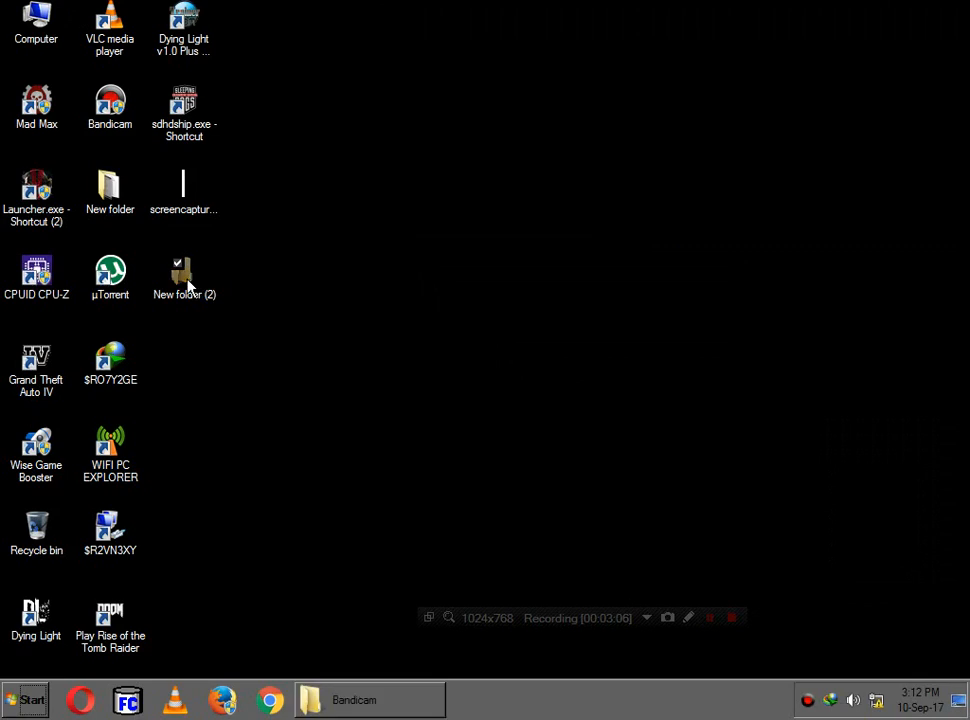
{"action": "double_click", "coordinate": [184, 272]}
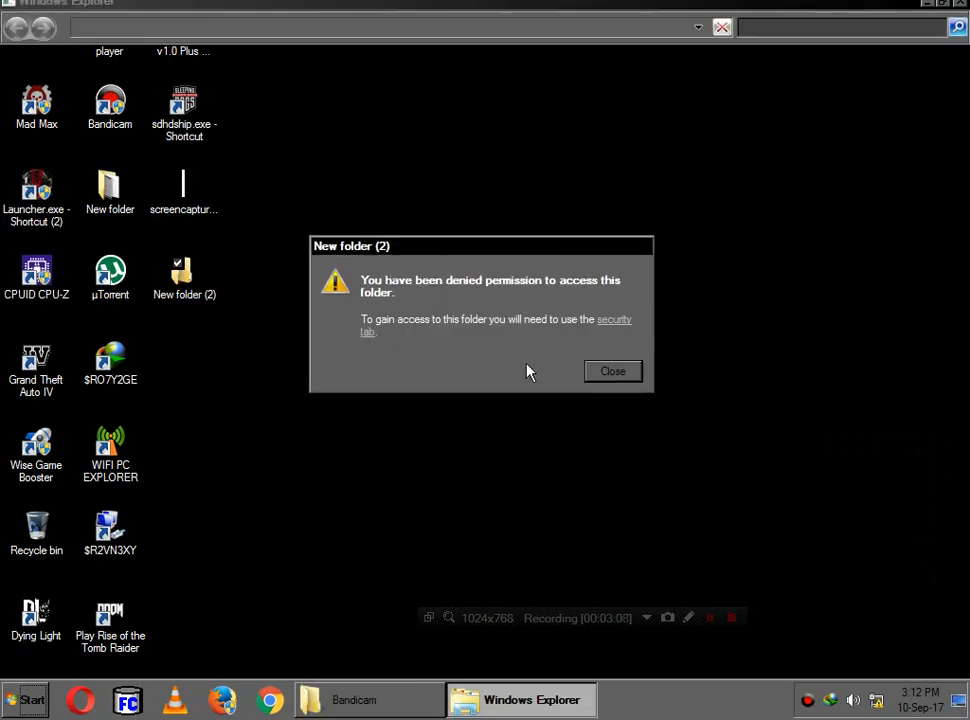
Attempt to delete 'New folder (2)', confirm, and cancel out of the Folder Access Denied dialog.
{"action": "right_click", "coordinate": [184, 280]}
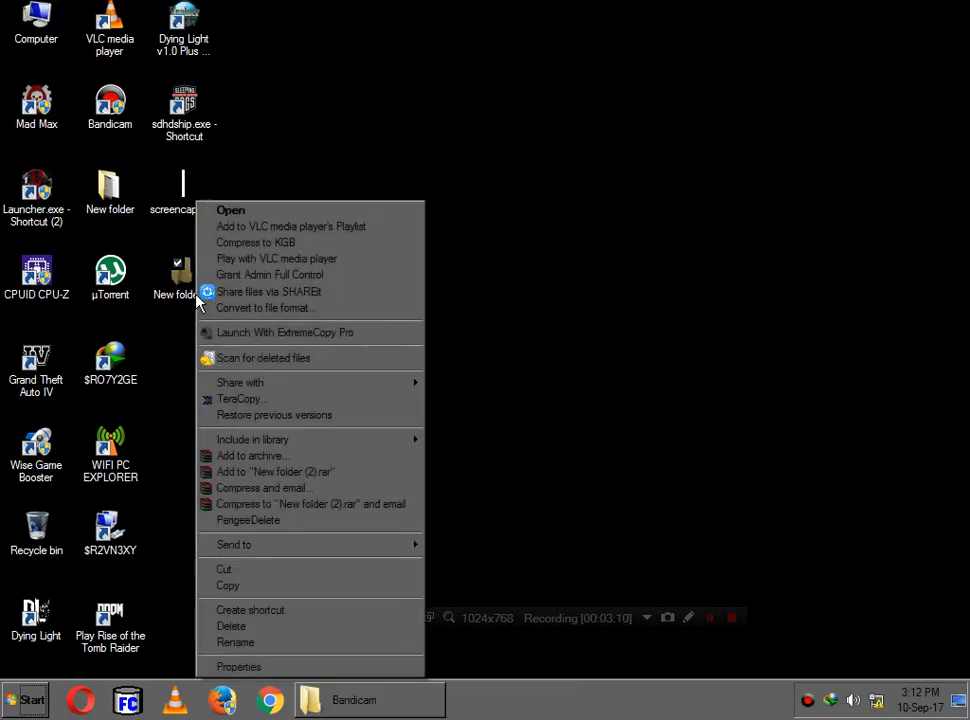
{"action": "left_click", "coordinate": [230, 210]}
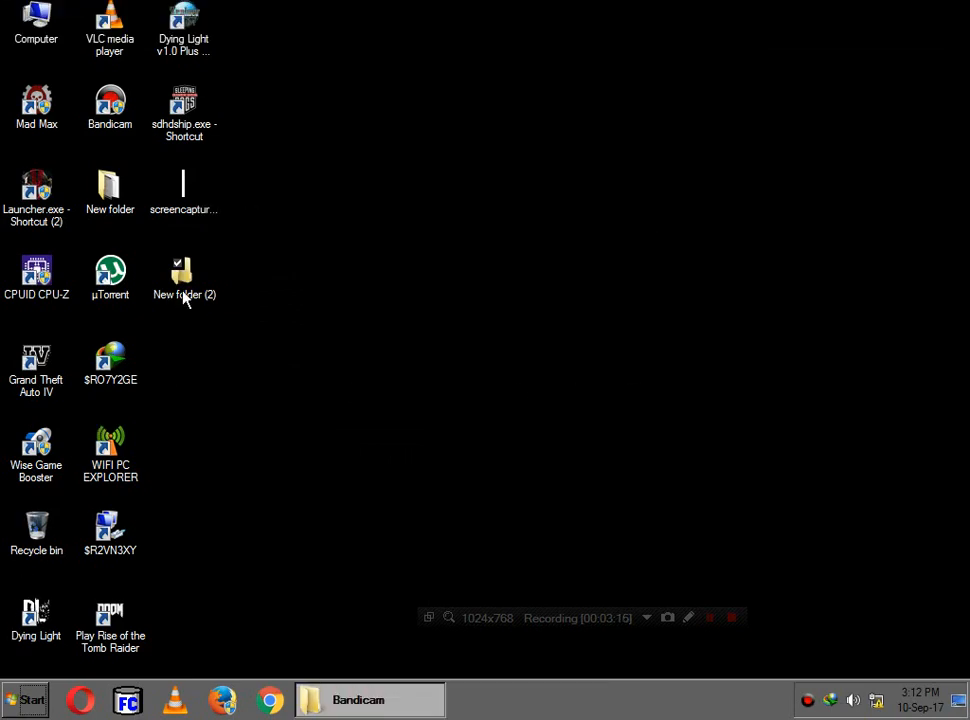
{"action": "key", "text": "Delete"}
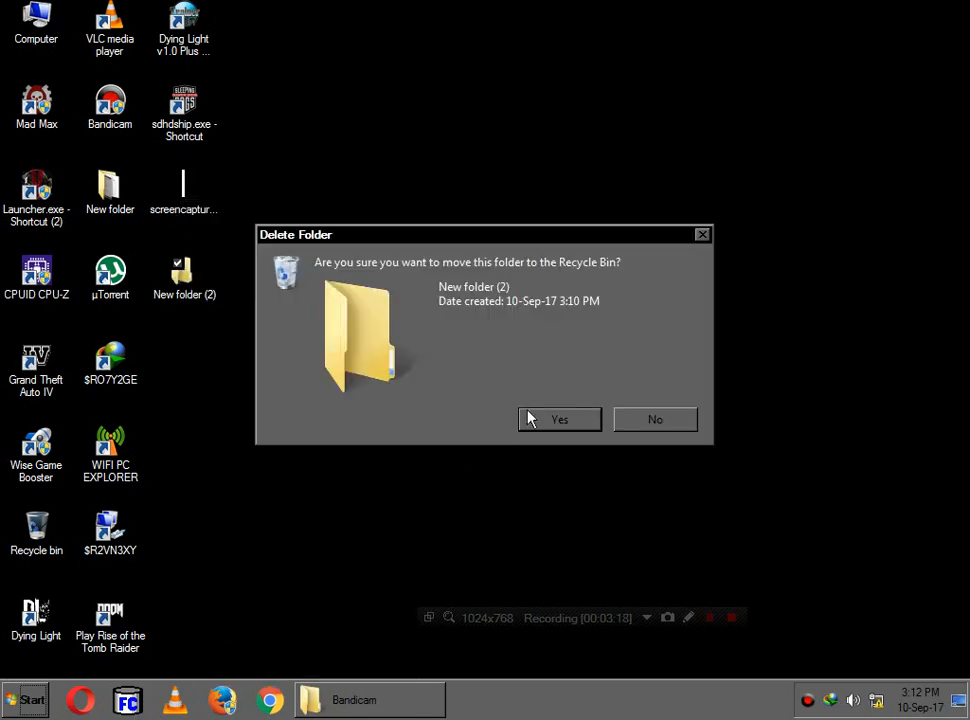
{"action": "left_click", "coordinate": [560, 420]}
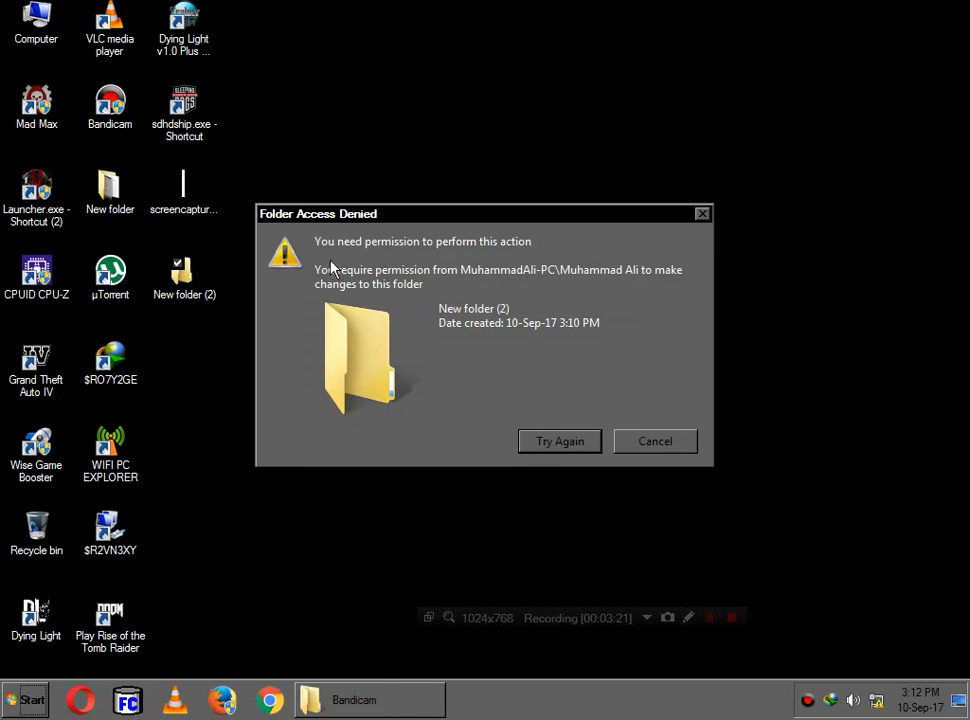
{"action": "mouse_move", "coordinate": [350, 288]}
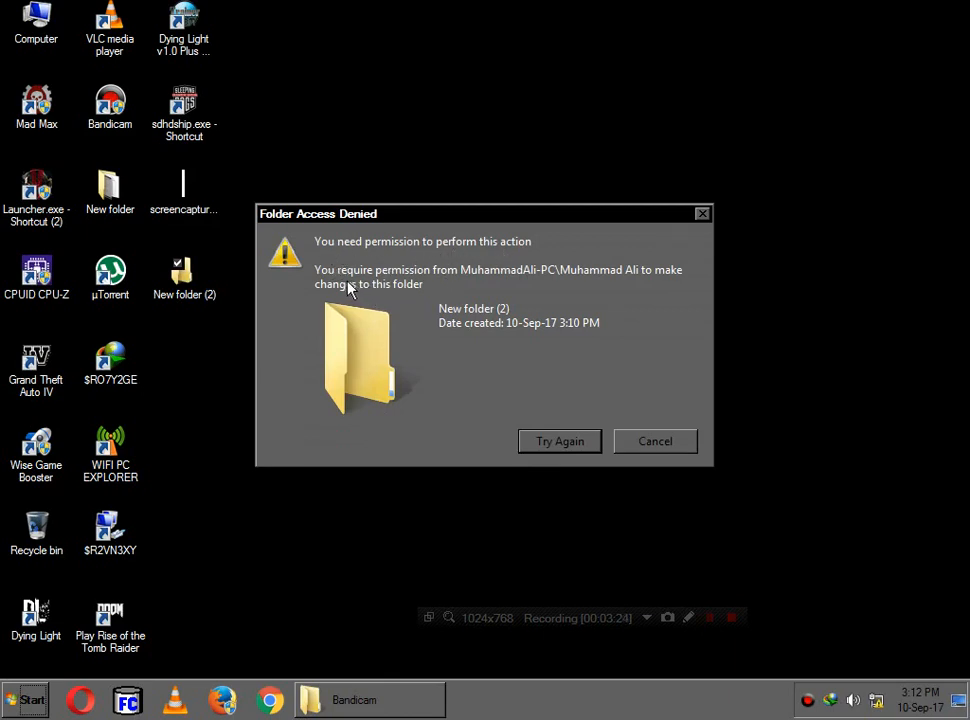
{"action": "mouse_move", "coordinate": [502, 286]}
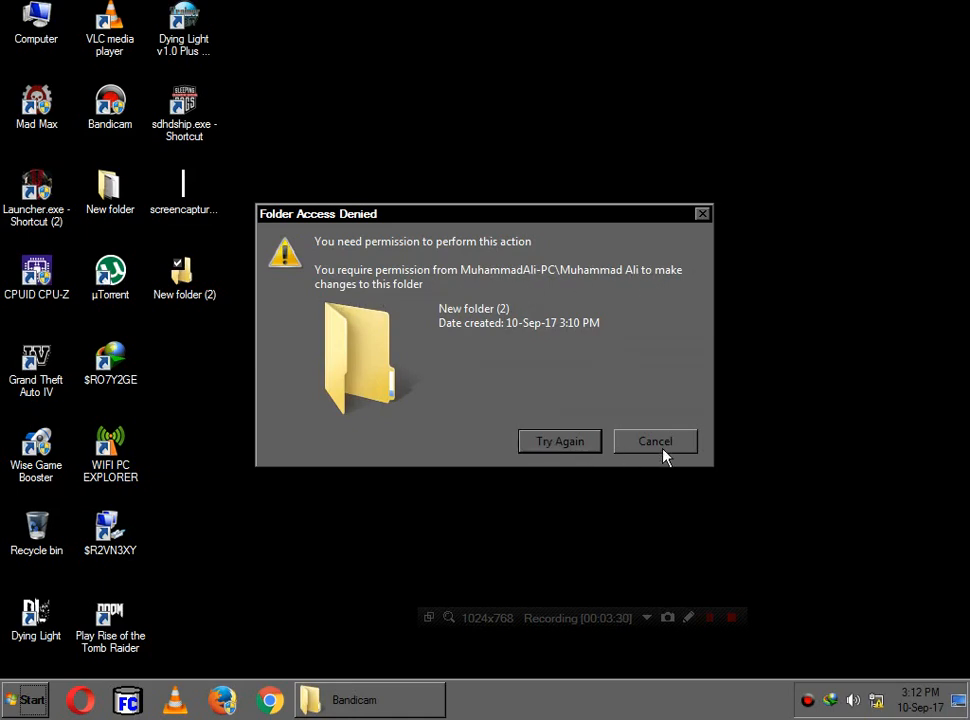
{"action": "left_click", "coordinate": [656, 442]}
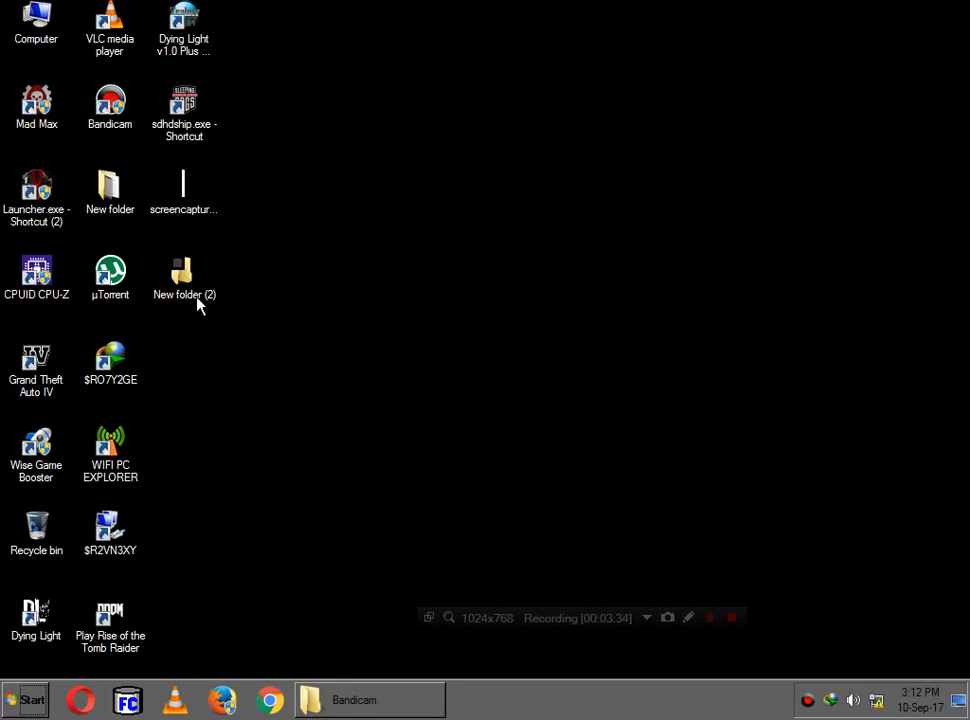
{"action": "left_click", "coordinate": [184, 272]}
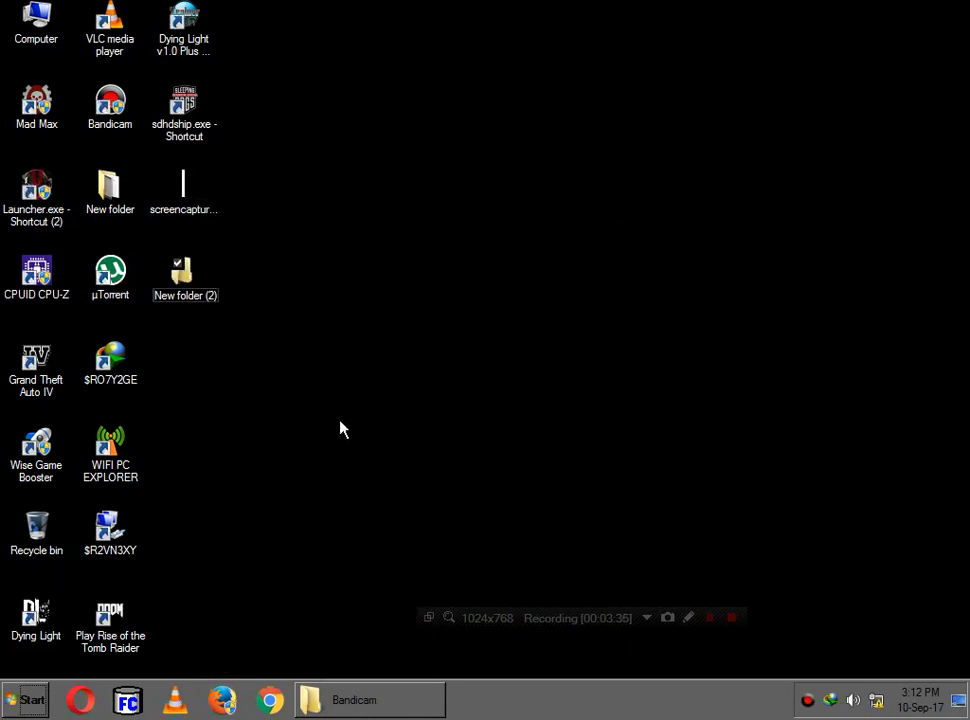
{"action": "mouse_move", "coordinate": [316, 432]}
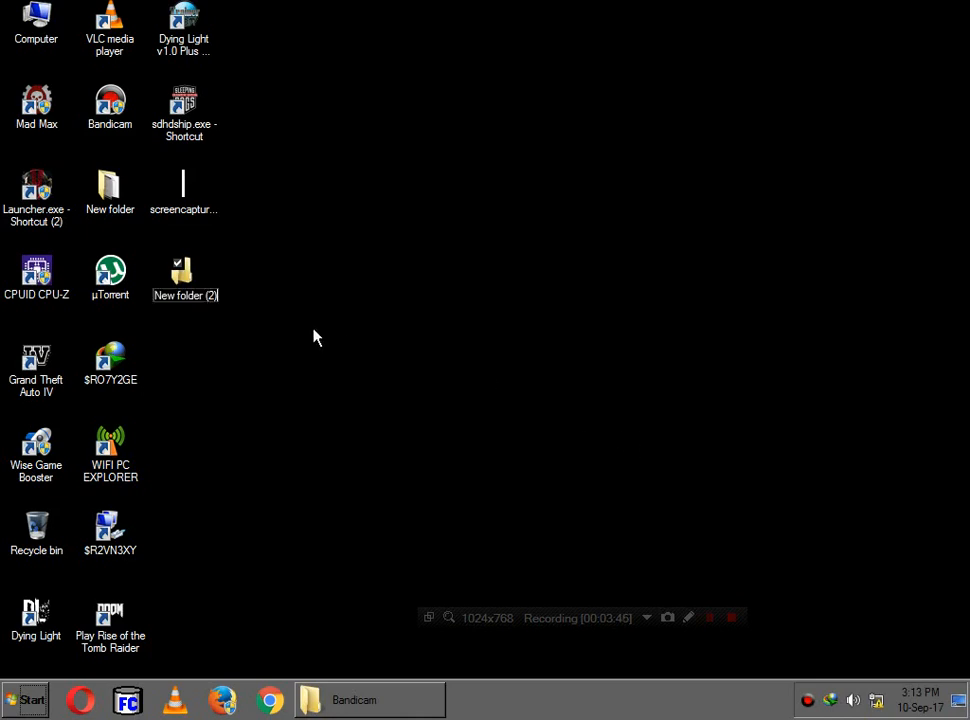
Reopen the folder's Security permissions, untick Administrators' Deny for Full control, and save.
{"action": "right_click", "coordinate": [184, 280]}
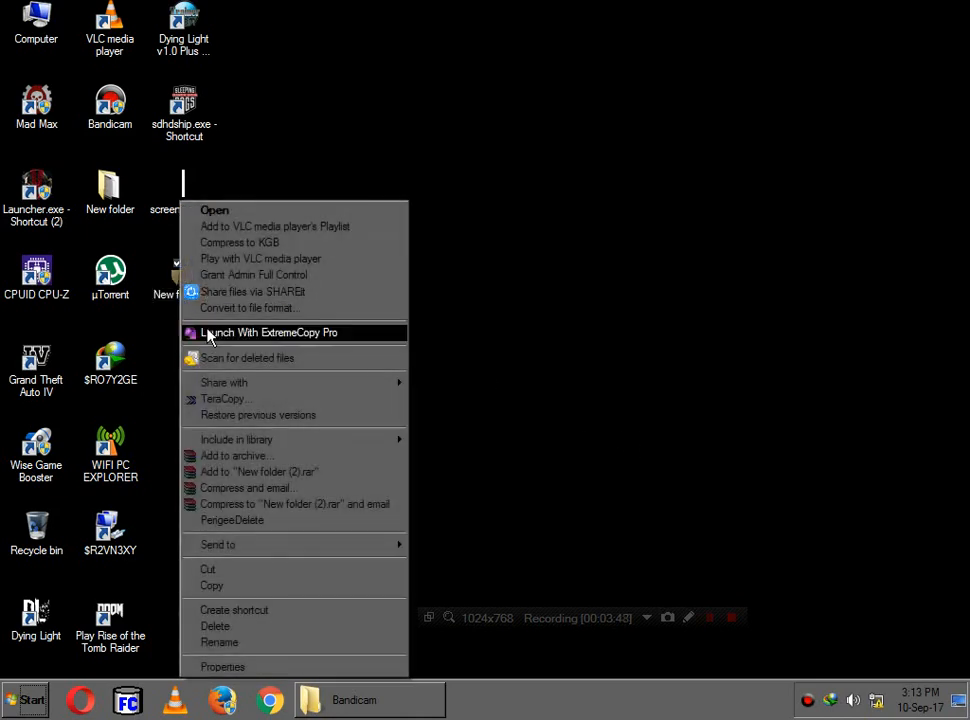
{"action": "mouse_move", "coordinate": [240, 668]}
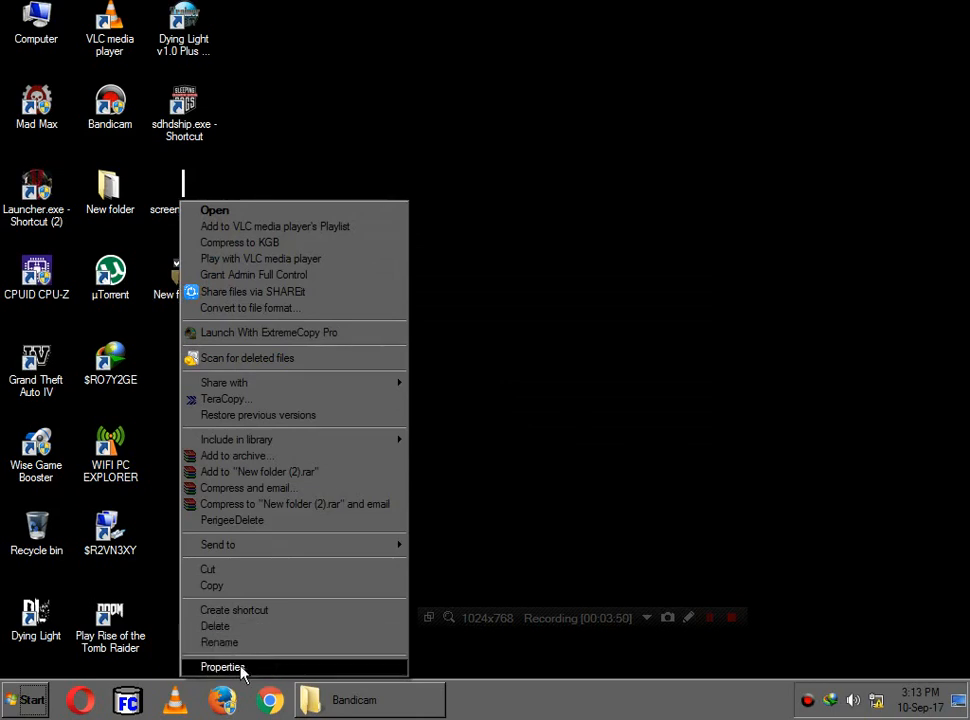
{"action": "left_click", "coordinate": [222, 666]}
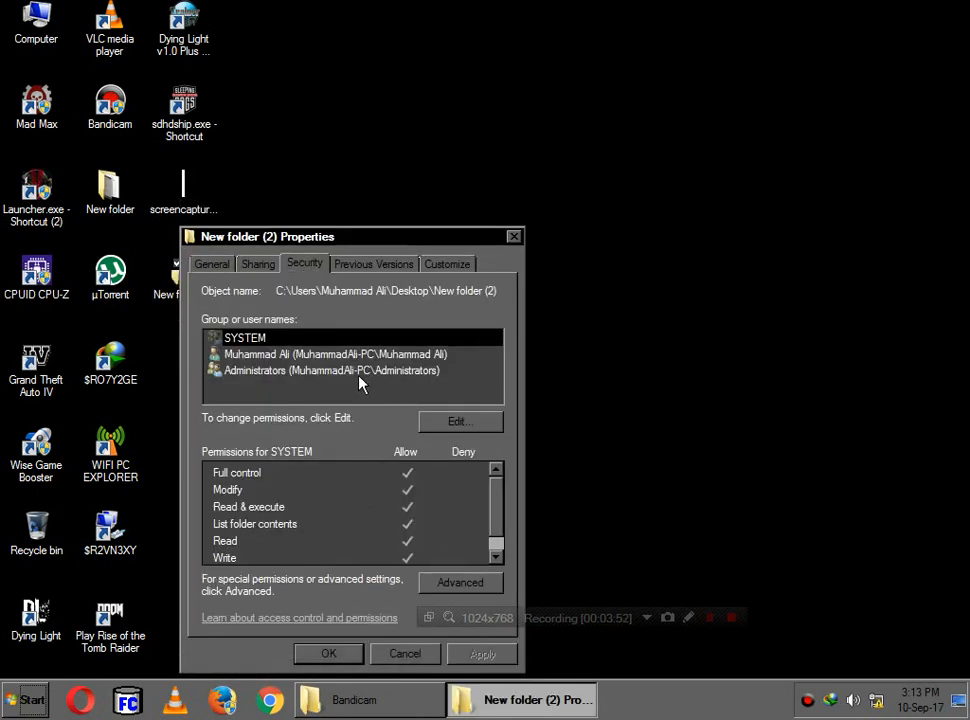
{"action": "left_click", "coordinate": [330, 370]}
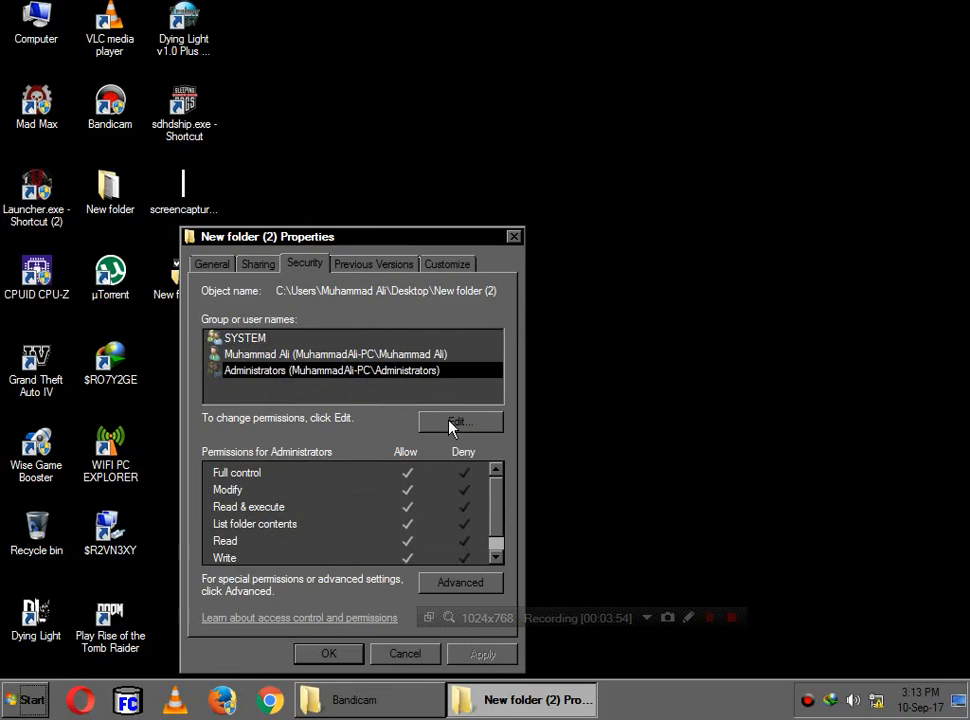
{"action": "left_click", "coordinate": [460, 420]}
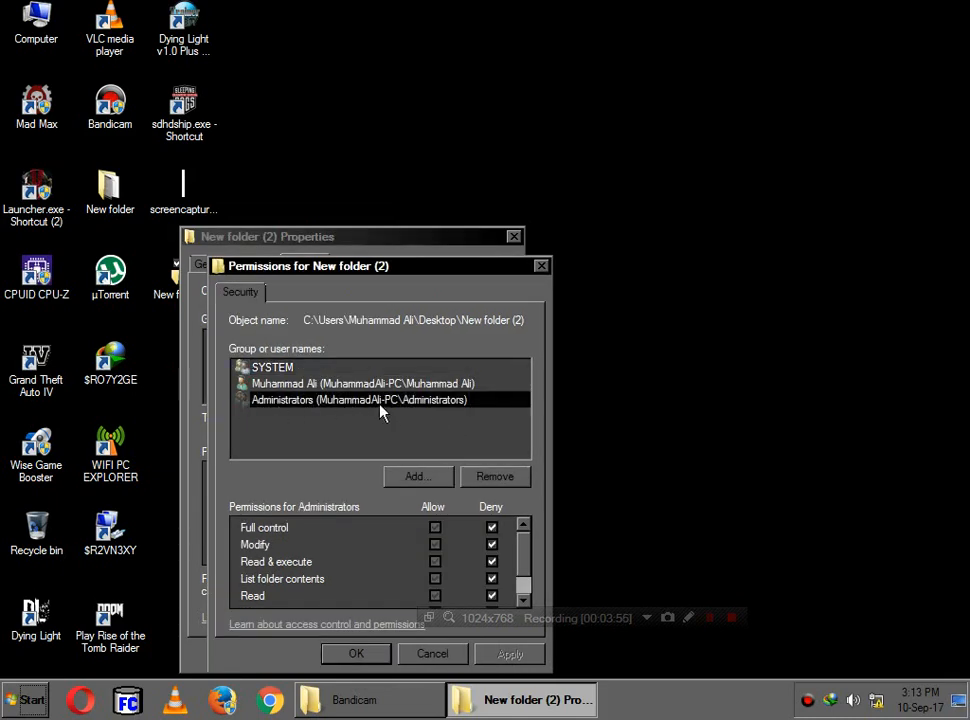
{"action": "left_click", "coordinate": [492, 528]}
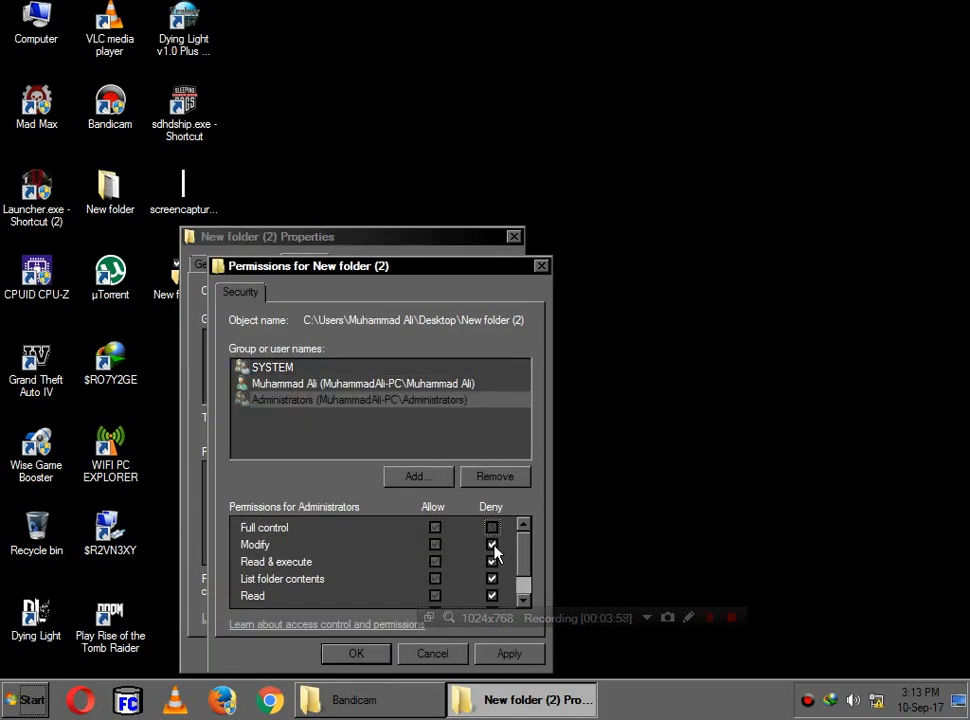
{"action": "left_click", "coordinate": [492, 544]}
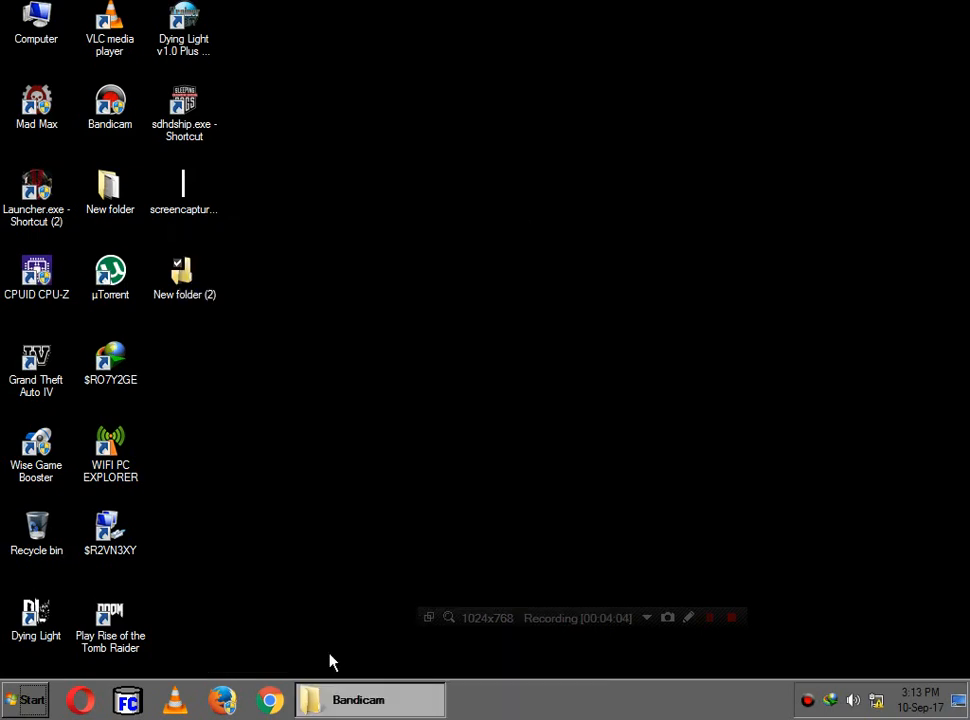
Check on the desktop that 'New folder (2)' now appears as a normal, unlocked folder.
{"action": "double_click", "coordinate": [184, 276]}
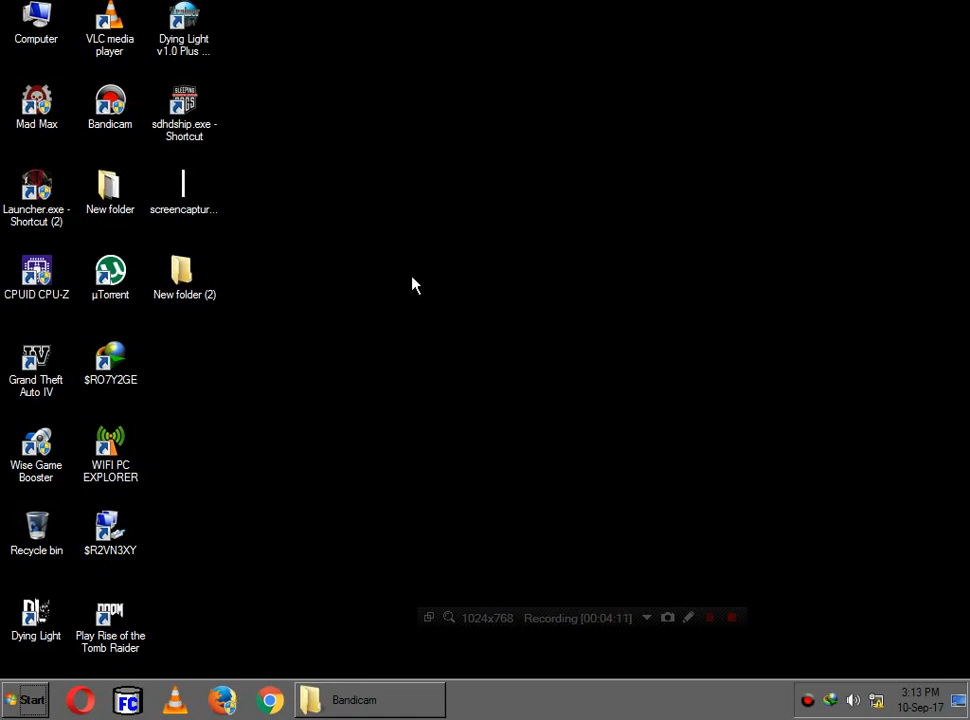
{"action": "mouse_move", "coordinate": [448, 308]}
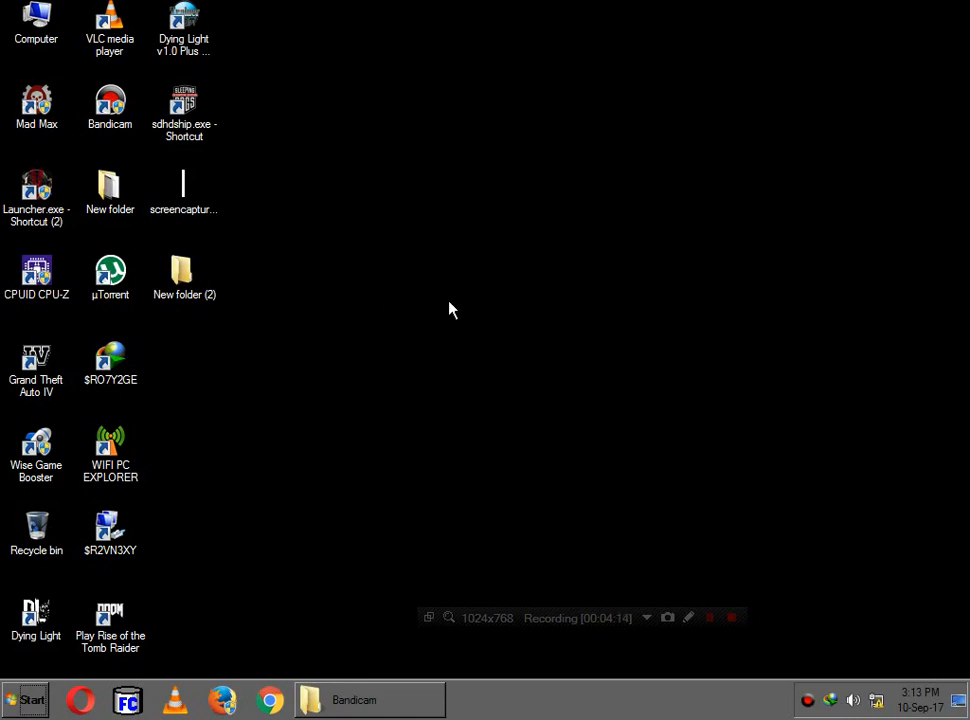